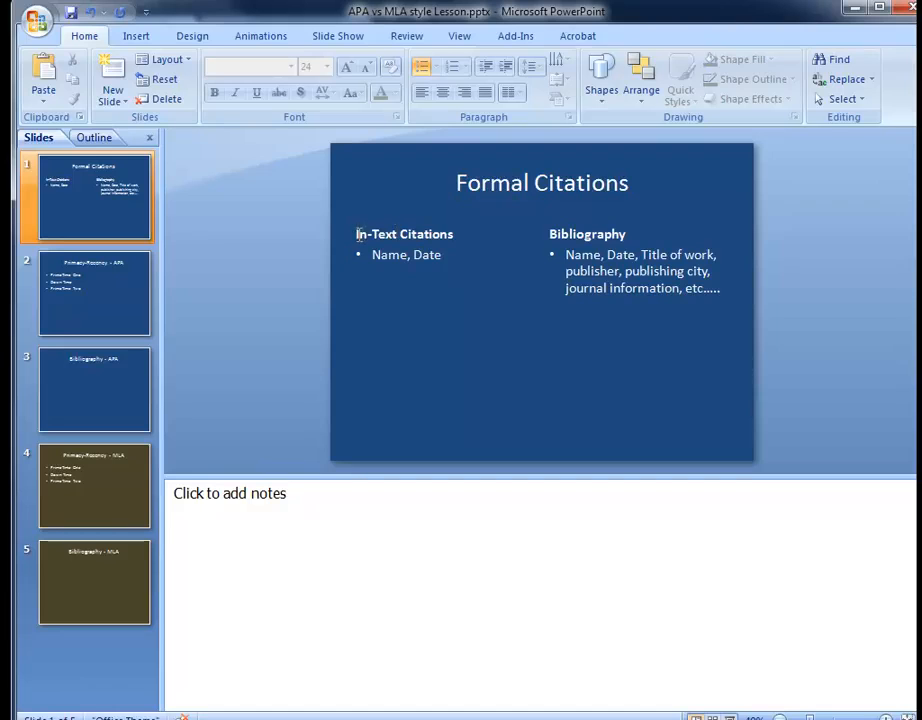
mouse_move(359, 233)
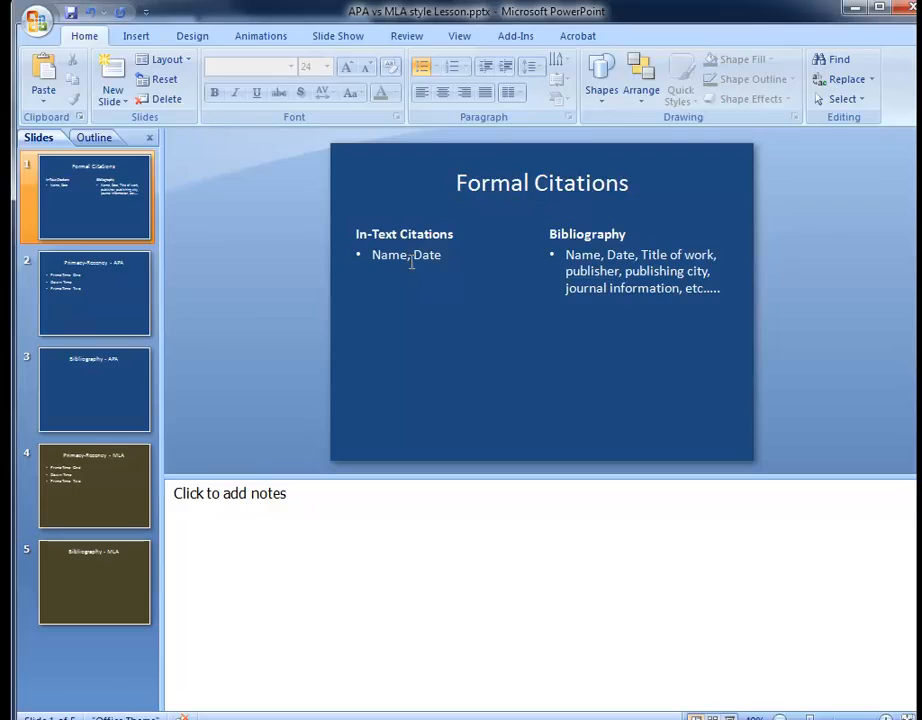
mouse_move(499, 252)
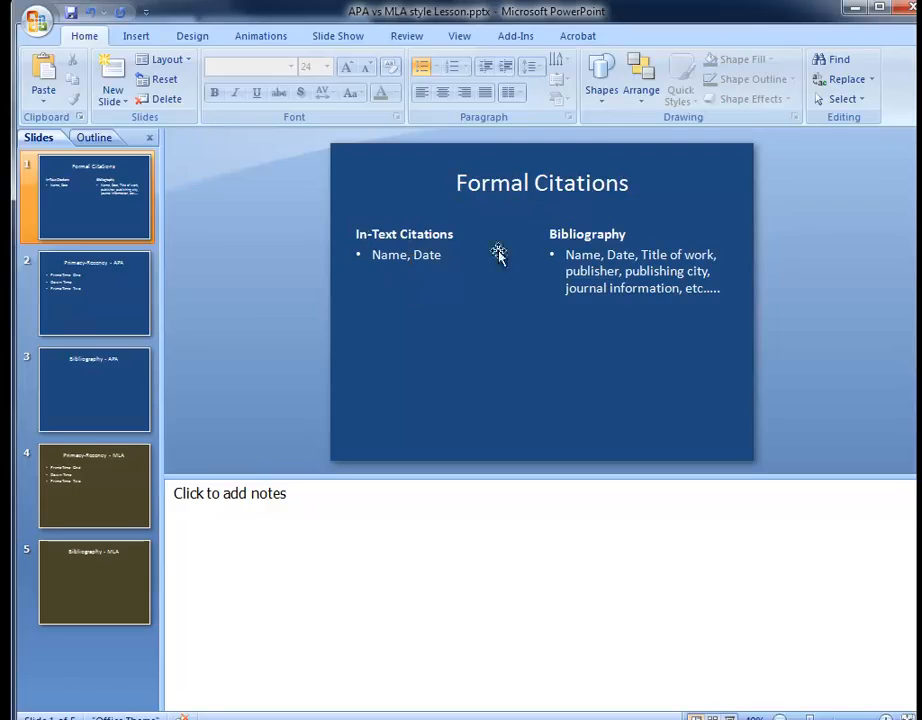
mouse_move(549, 234)
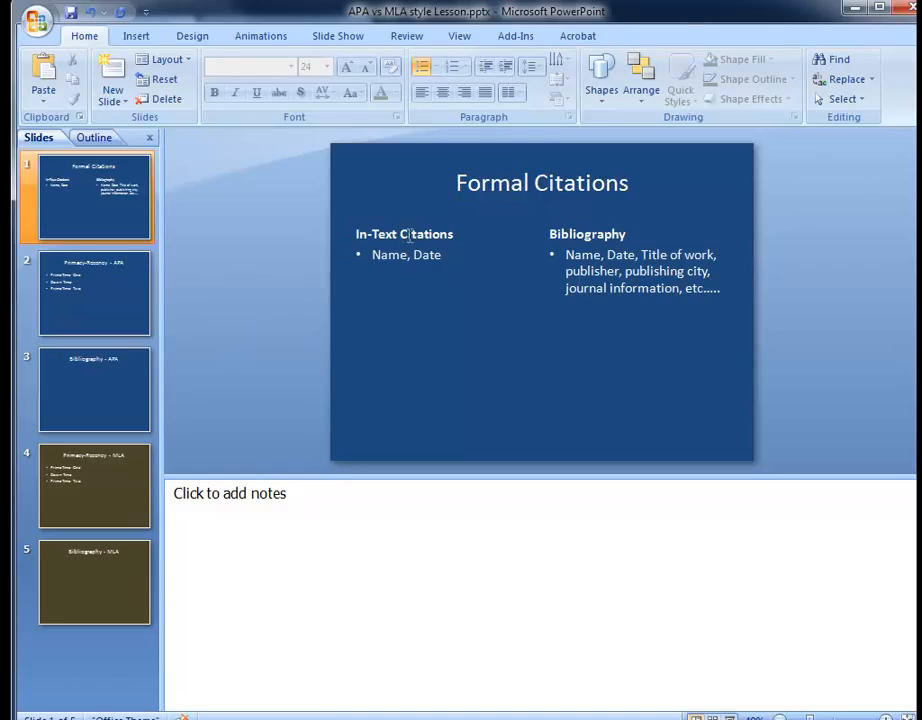
- Review the Primacy-Recency APA and MLA slides, then scroll Brains References to Sousa's entry
left_click(405, 233)
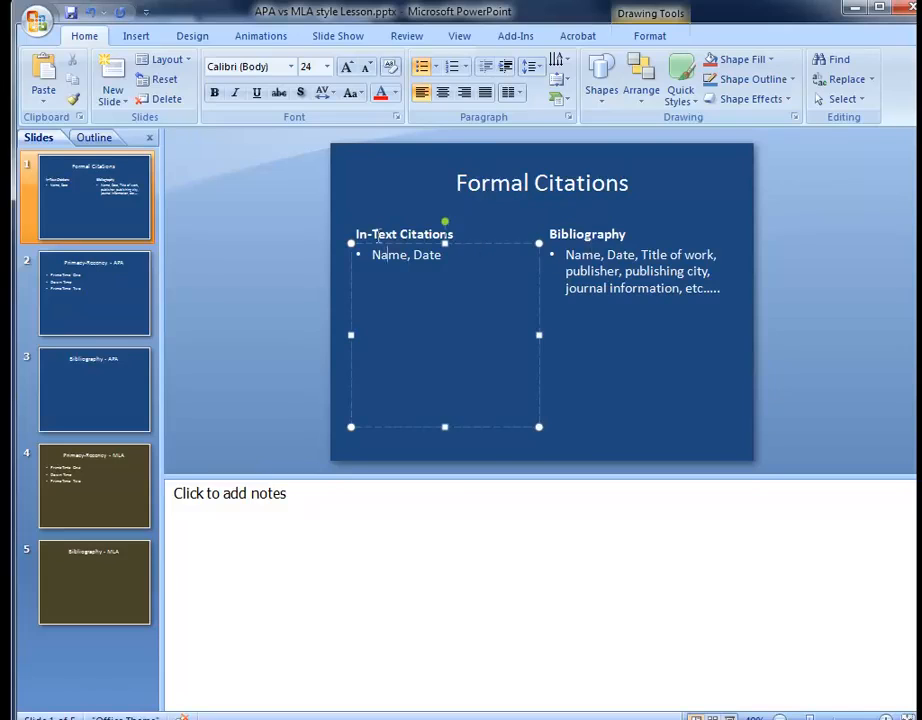
left_click(94, 292)
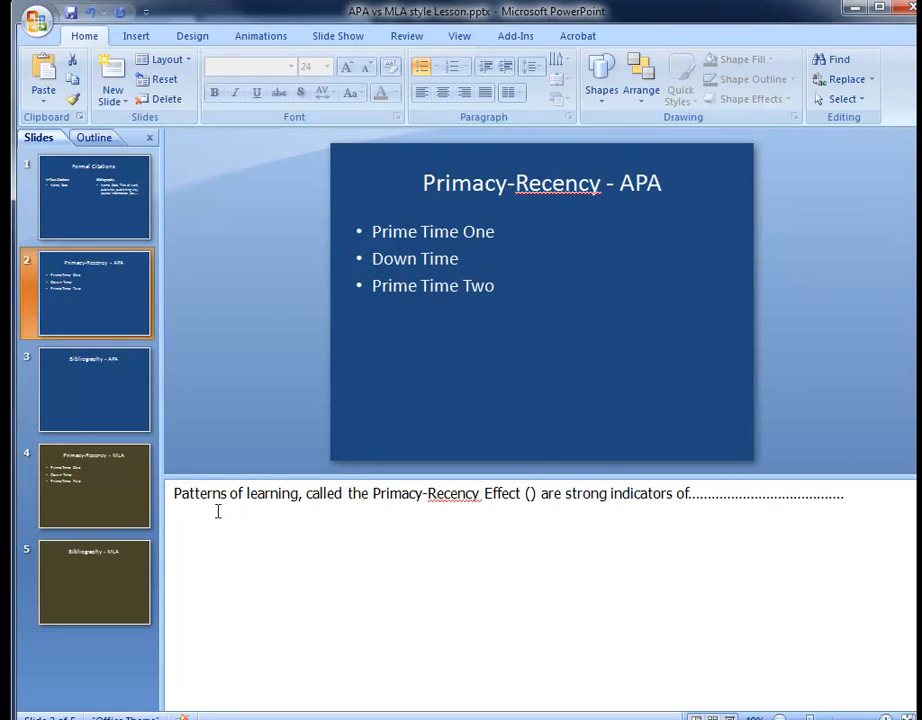
left_click(178, 493)
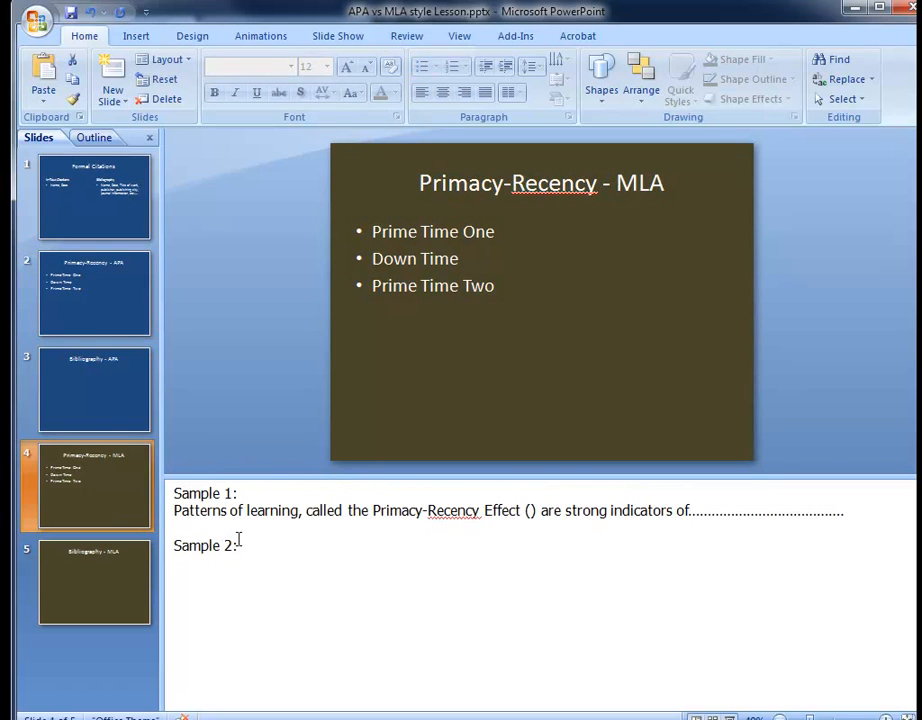
left_click(94, 293)
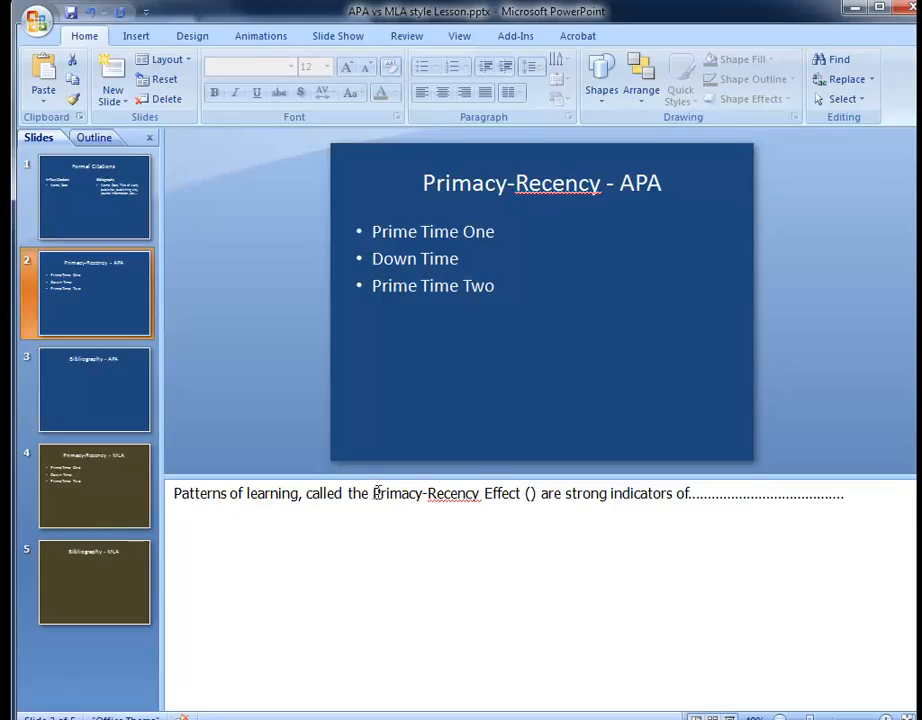
mouse_move(505, 494)
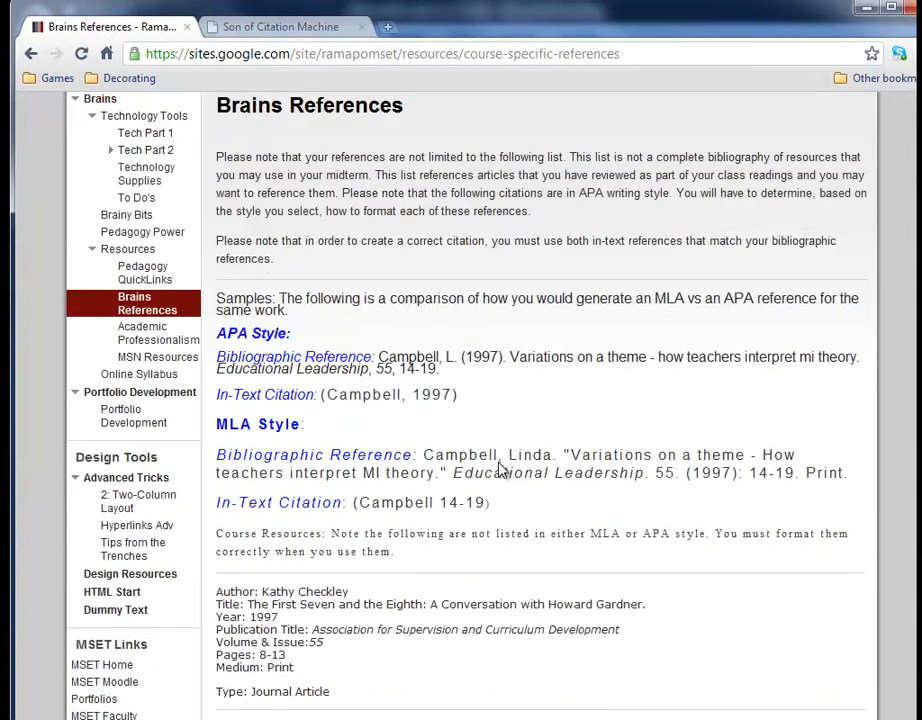
scroll("down", 3)
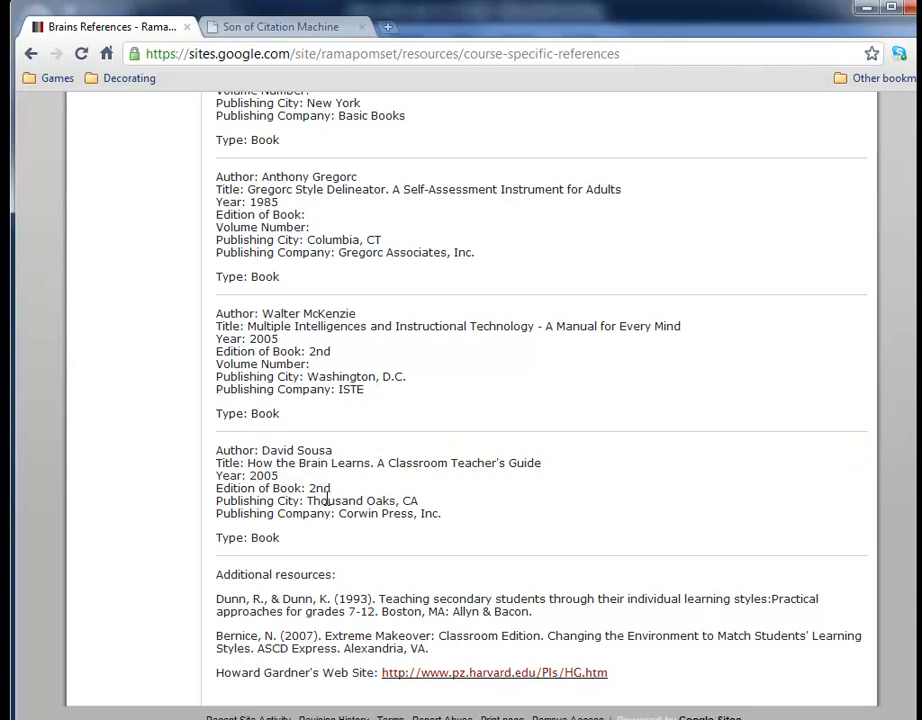
mouse_move(361, 513)
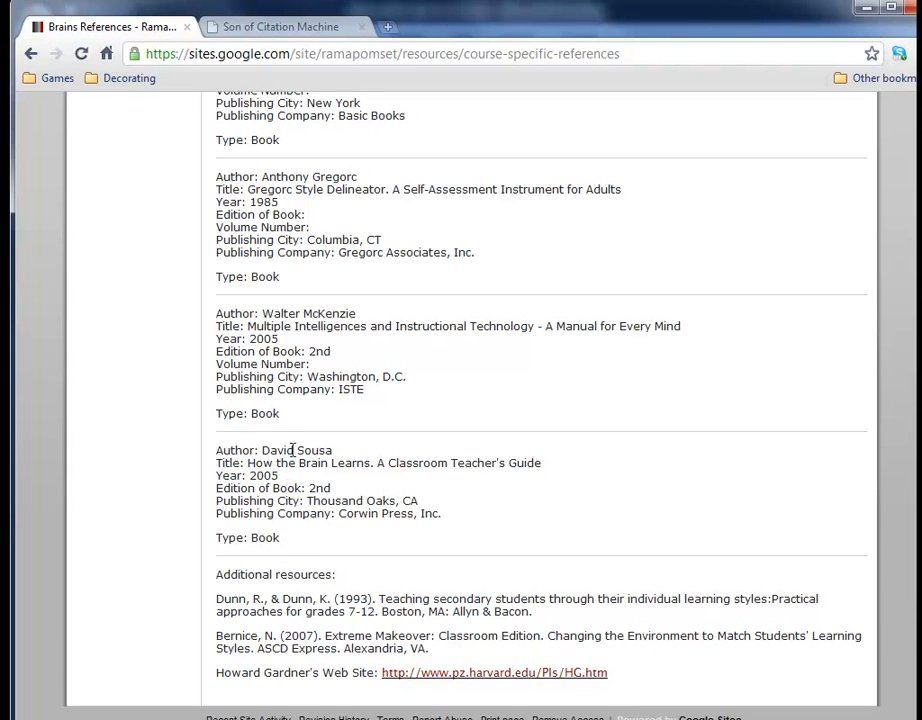
mouse_move(287, 450)
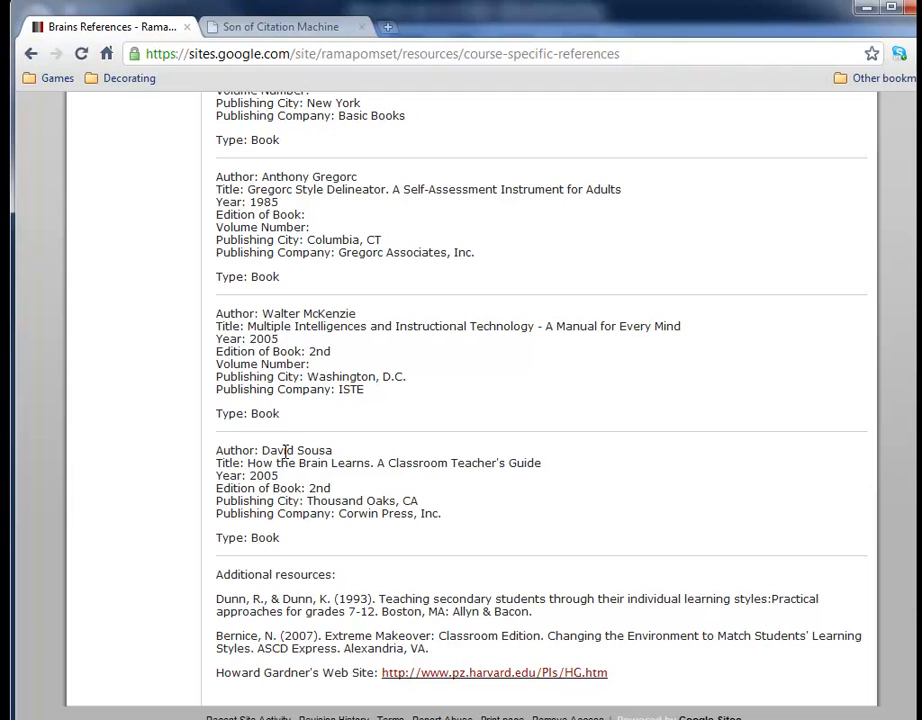
mouse_move(264, 450)
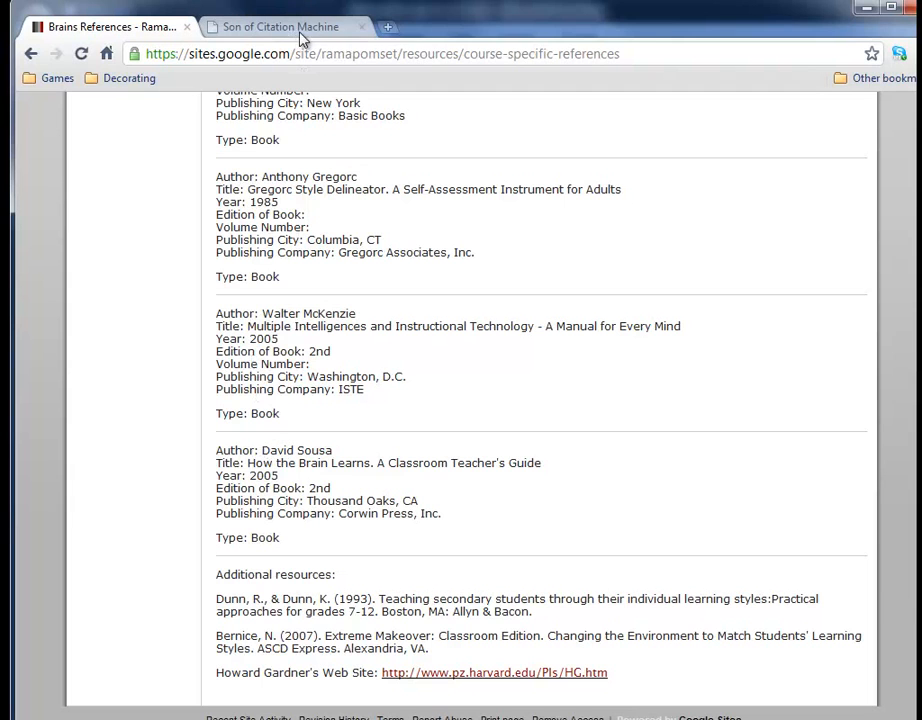
- Visit Tech Part 1, return to Brains References, and select Sousa's entry from Author to Type
left_click(283, 27)
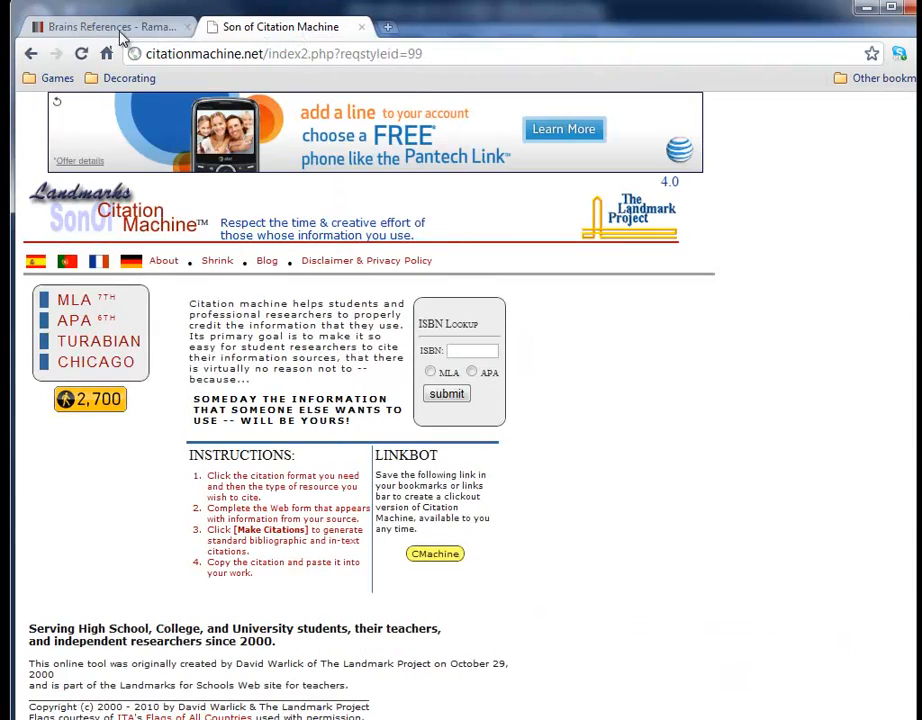
left_click(100, 26)
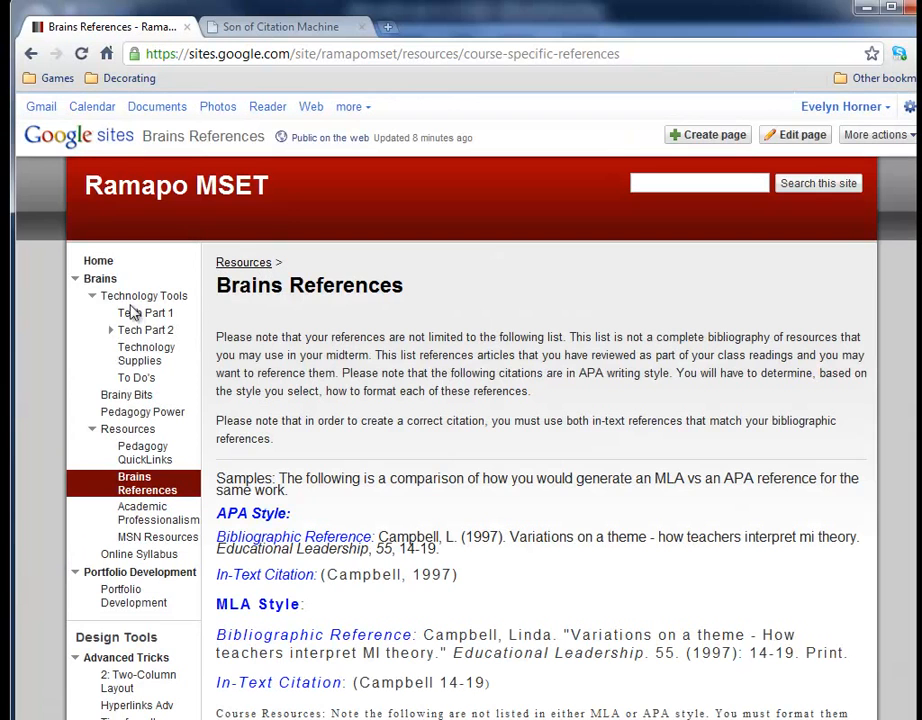
left_click(145, 313)
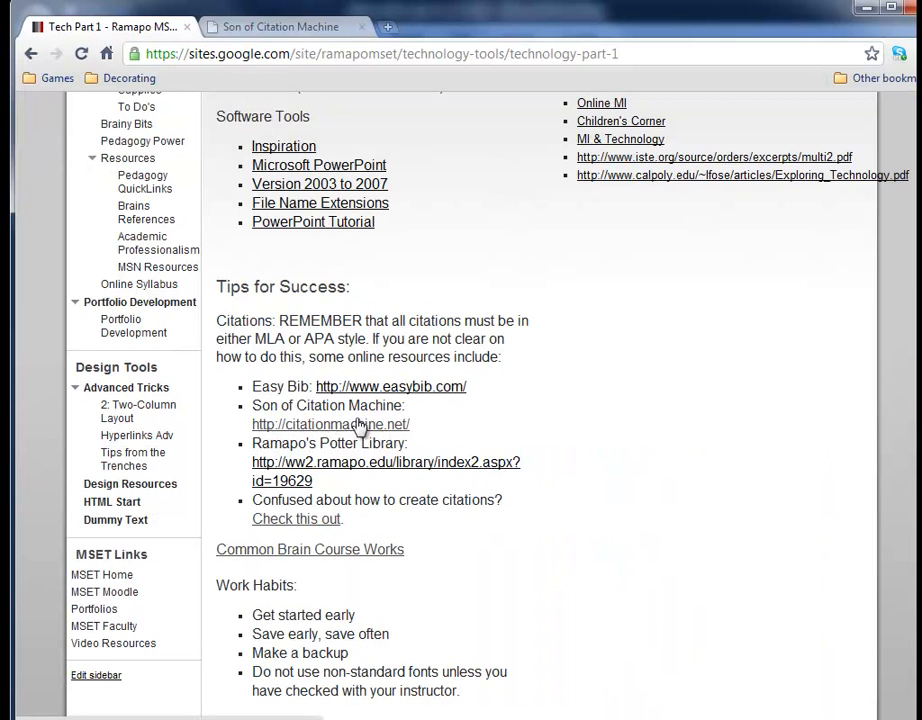
mouse_move(348, 437)
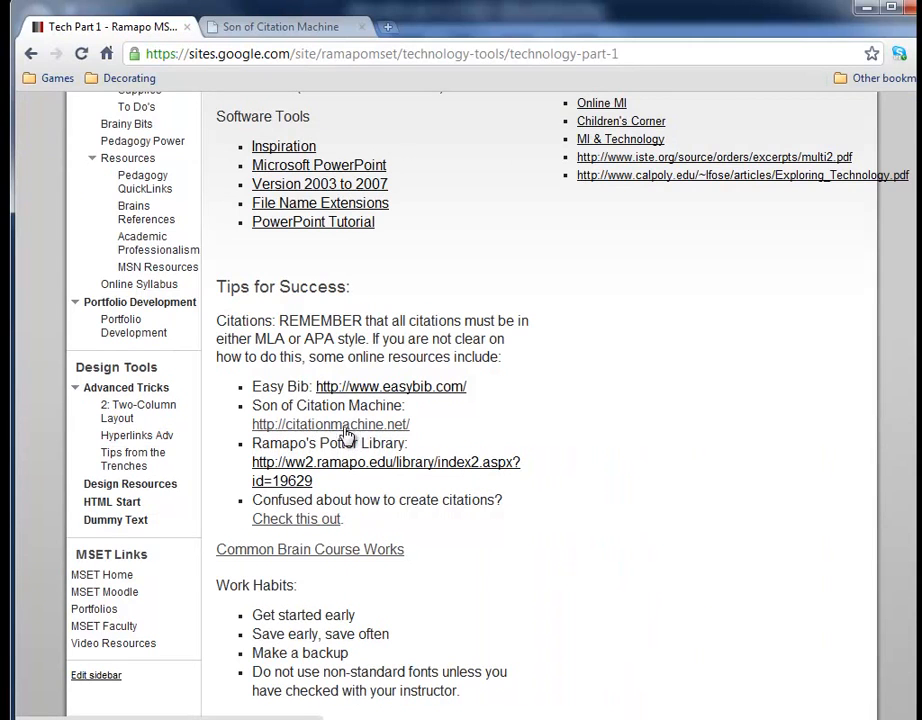
left_click(285, 27)
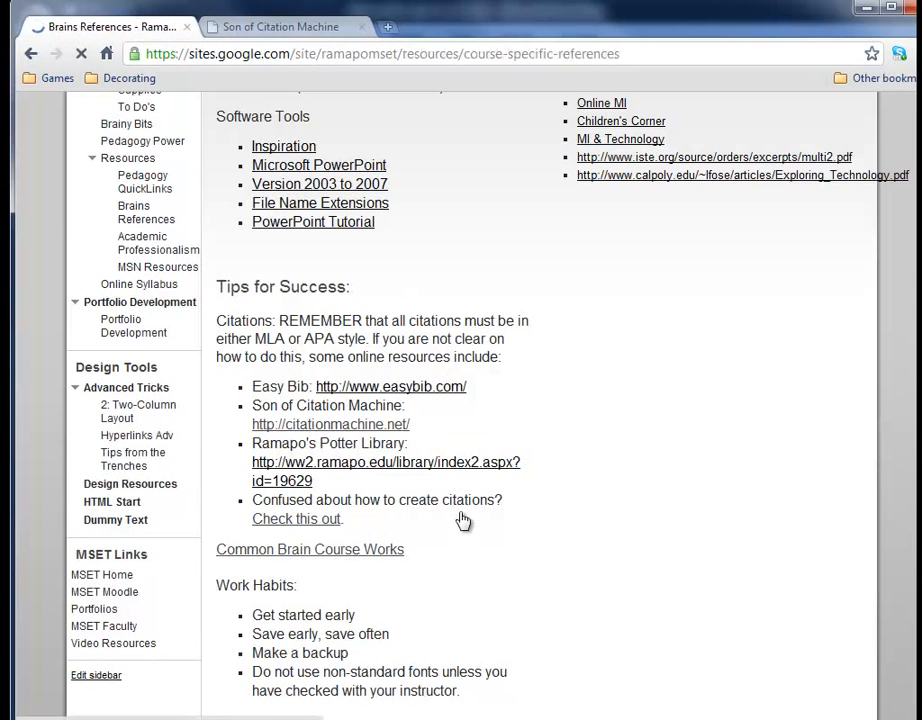
scroll("down", 3)
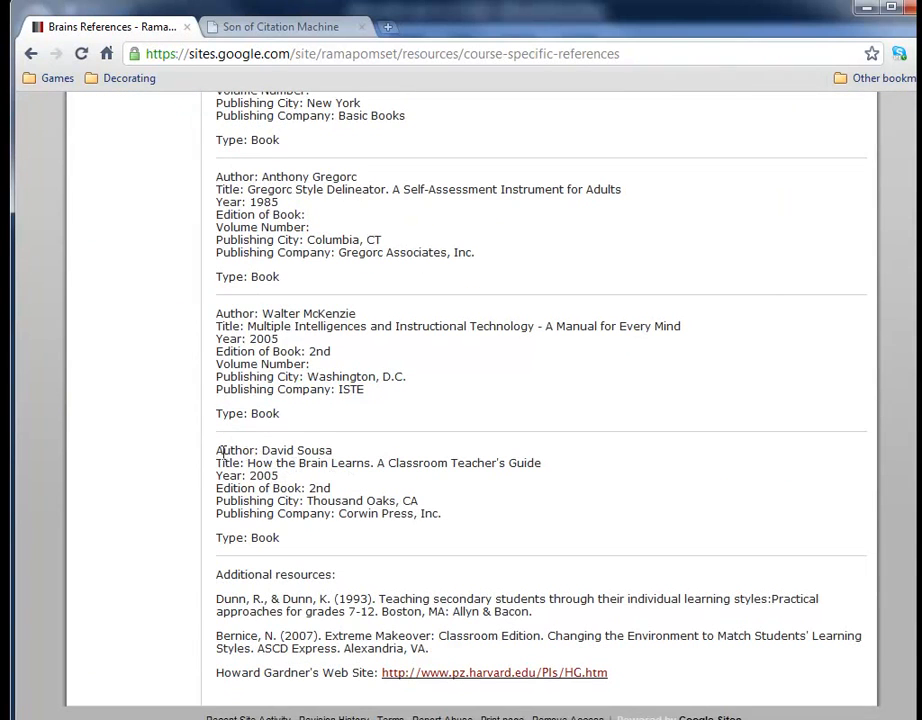
left_click_drag(216, 449, 281, 537)
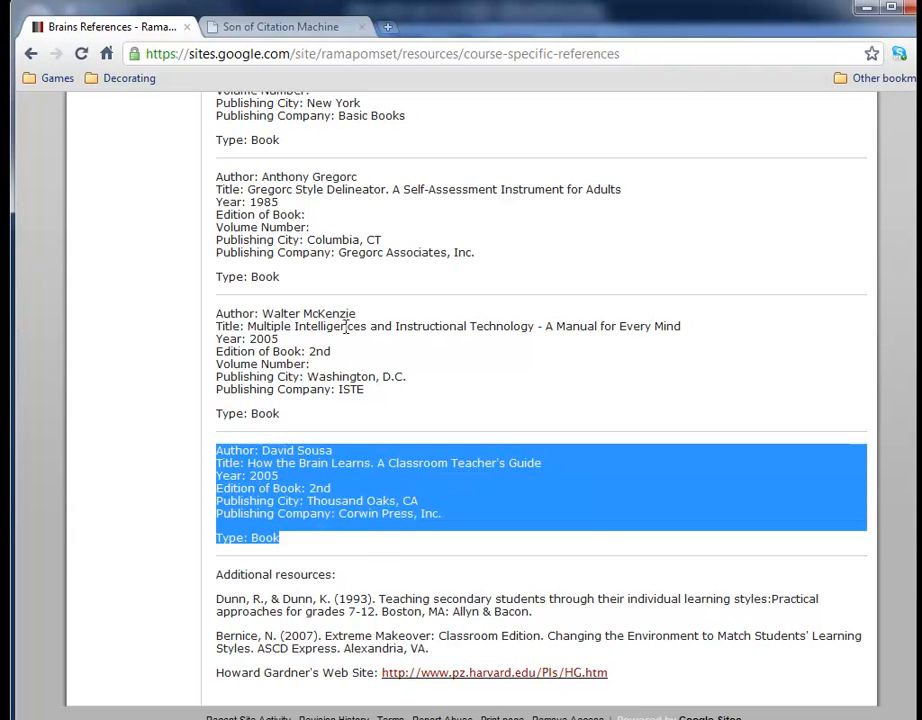
- Show the slide 3 Bibliography - APA slide, then bring up citationmachine.net
left_click(279, 27)
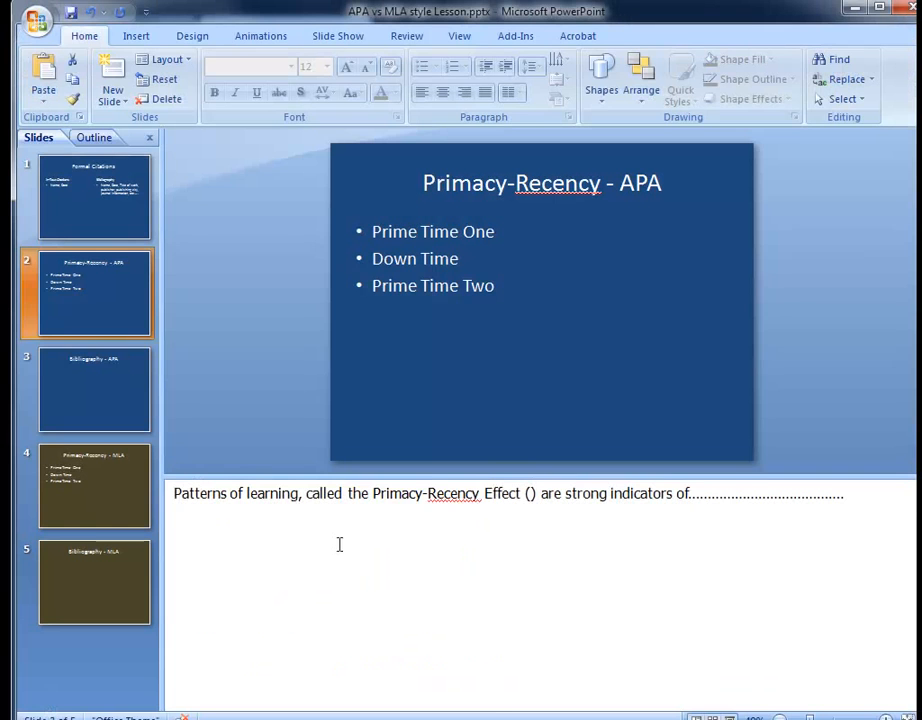
mouse_move(351, 531)
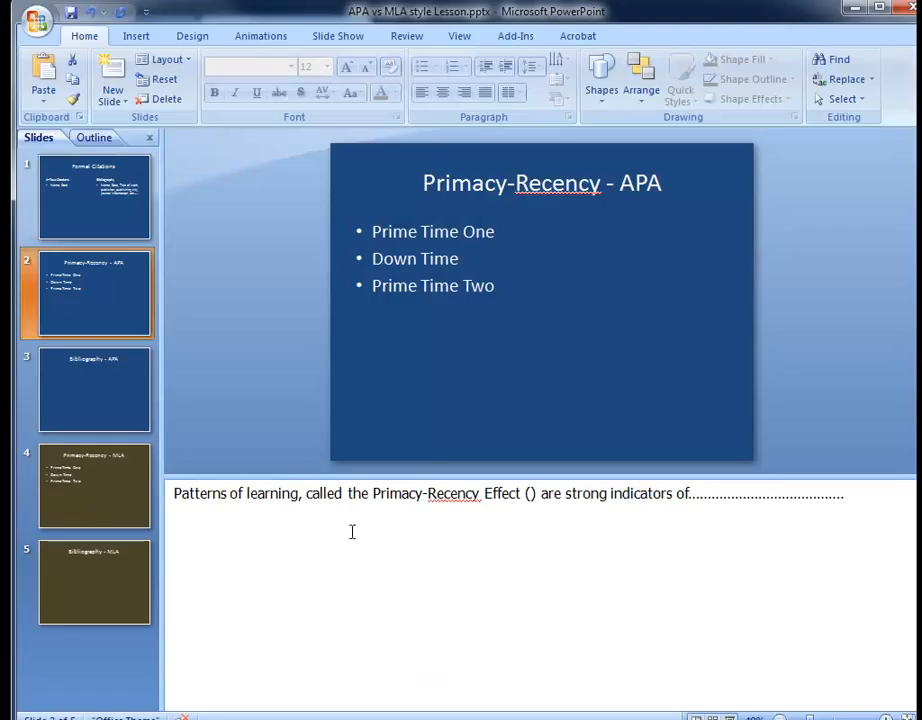
mouse_move(490, 310)
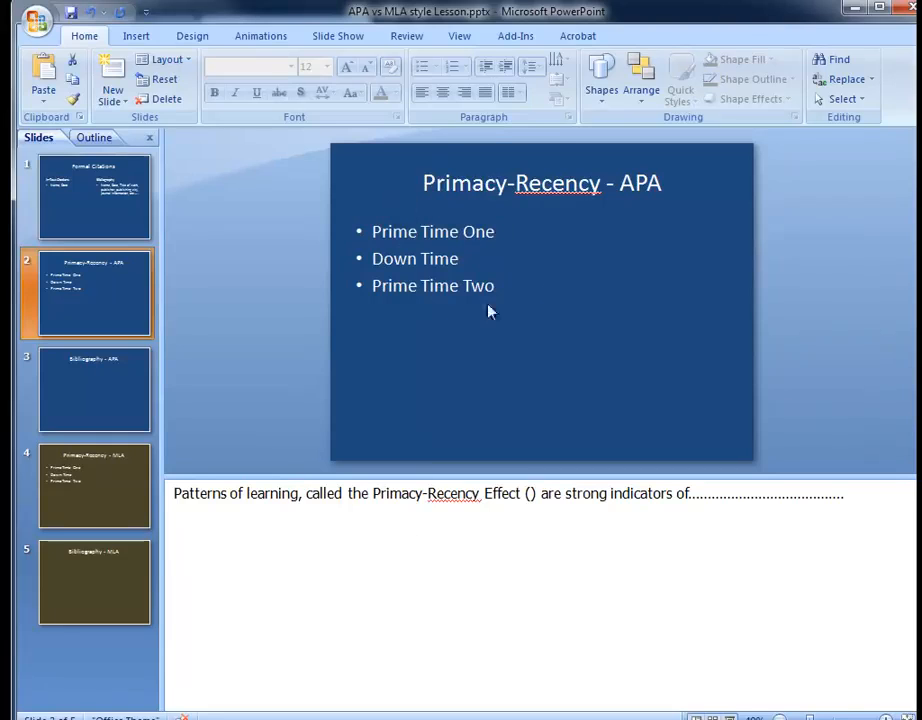
left_click(93, 390)
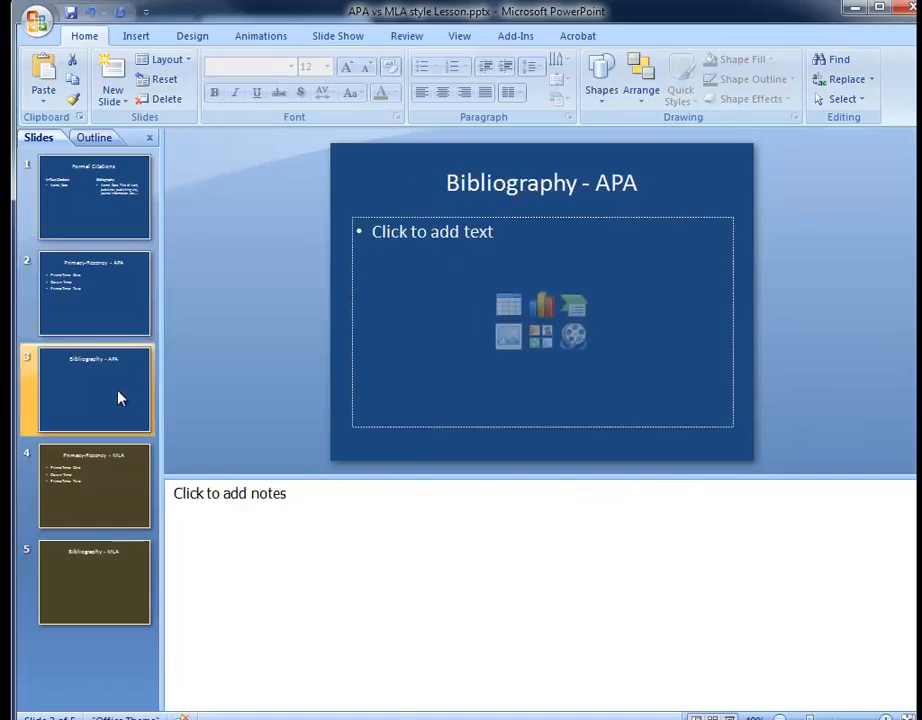
left_click(94, 293)
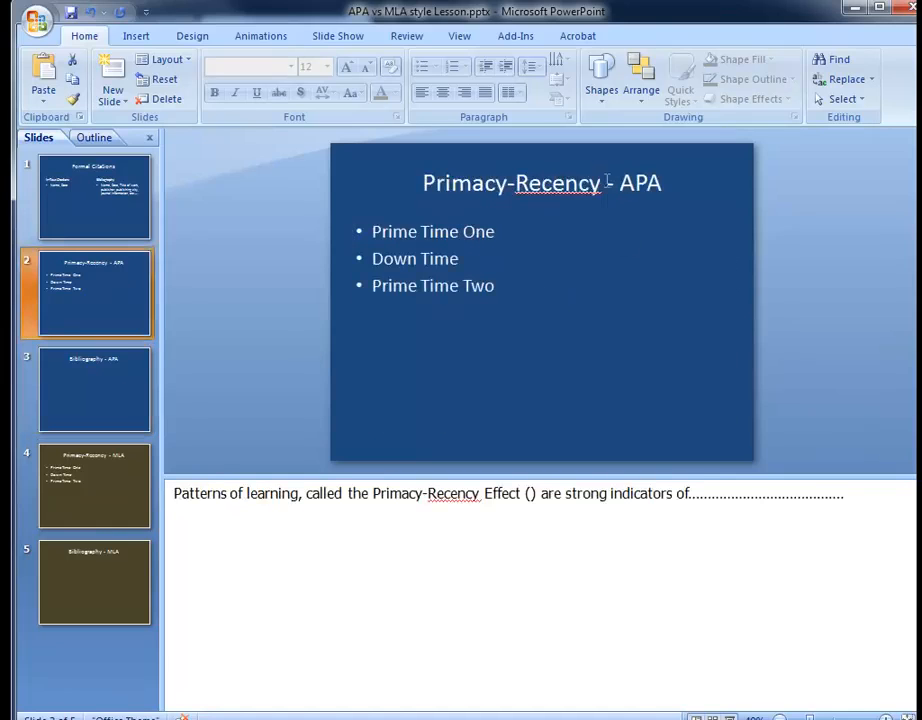
left_click(93, 389)
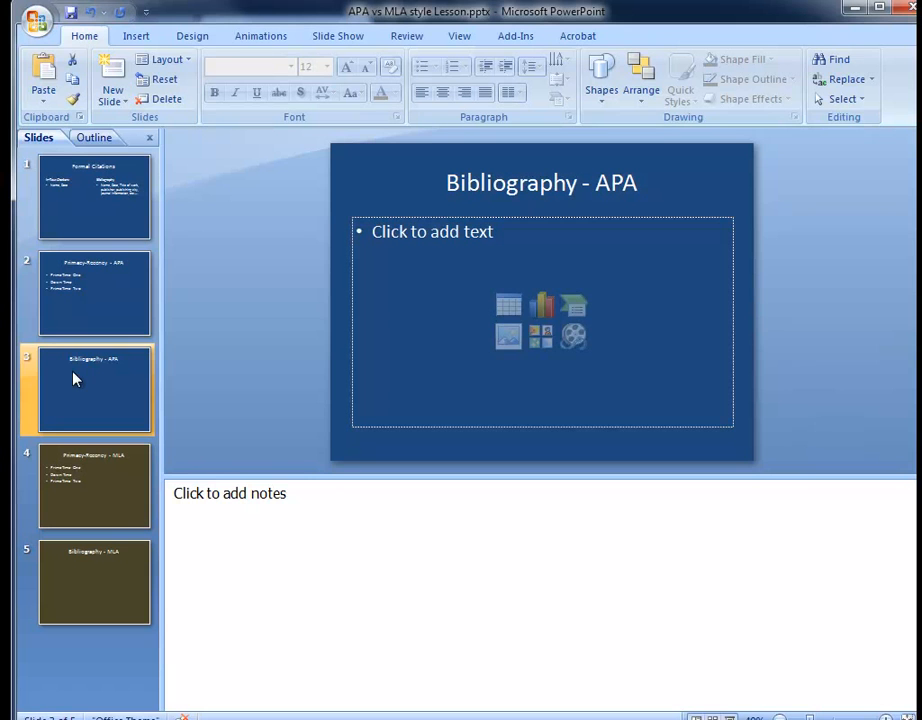
left_click(90, 390)
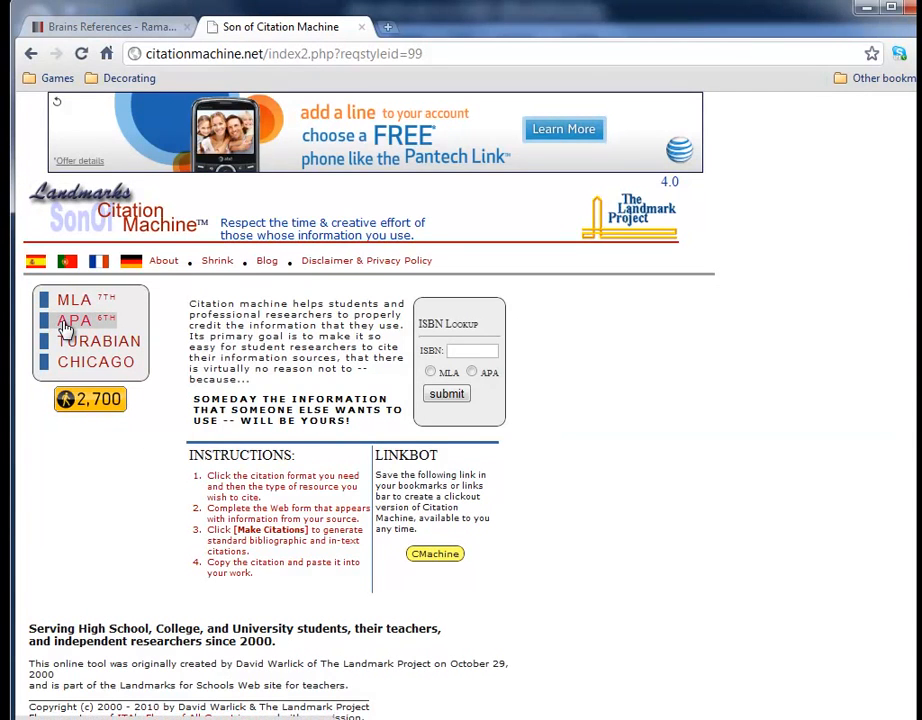
- Start an APA book citation and enter the author Sousa, D
left_click(74, 319)
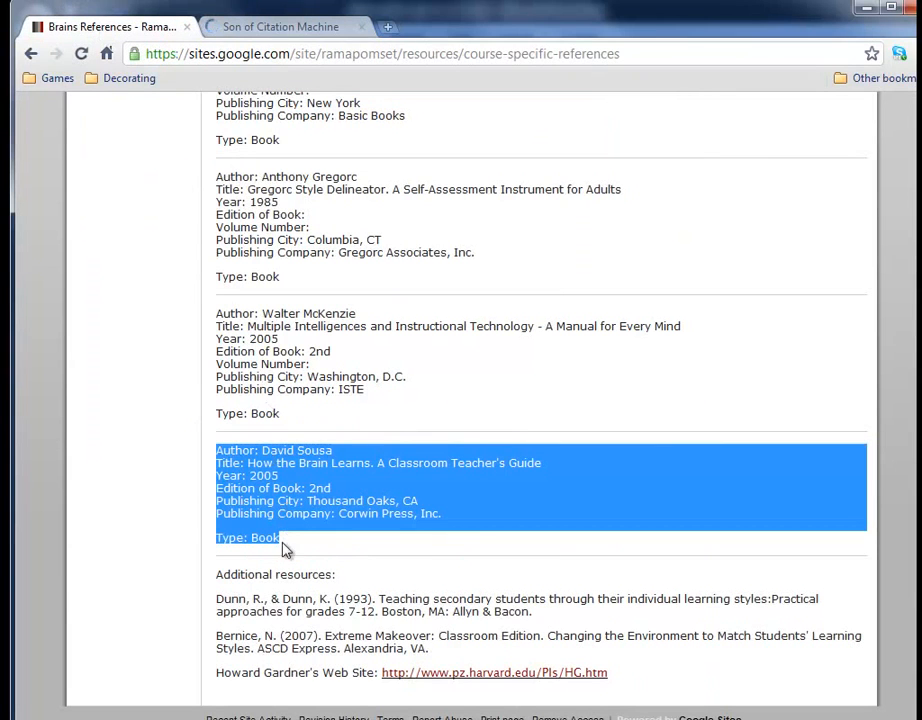
left_click(283, 548)
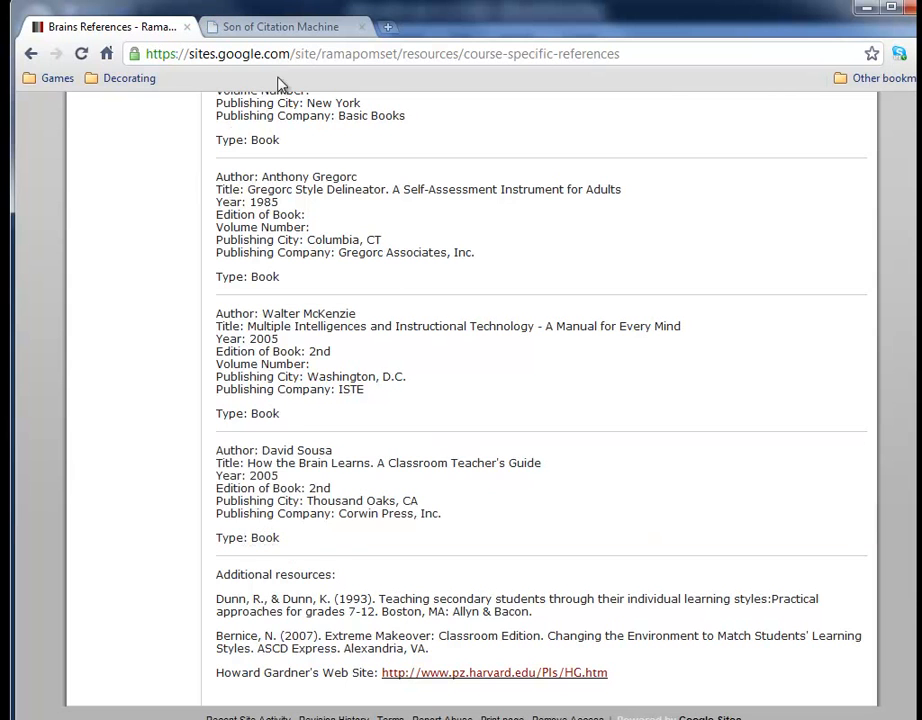
left_click(275, 27)
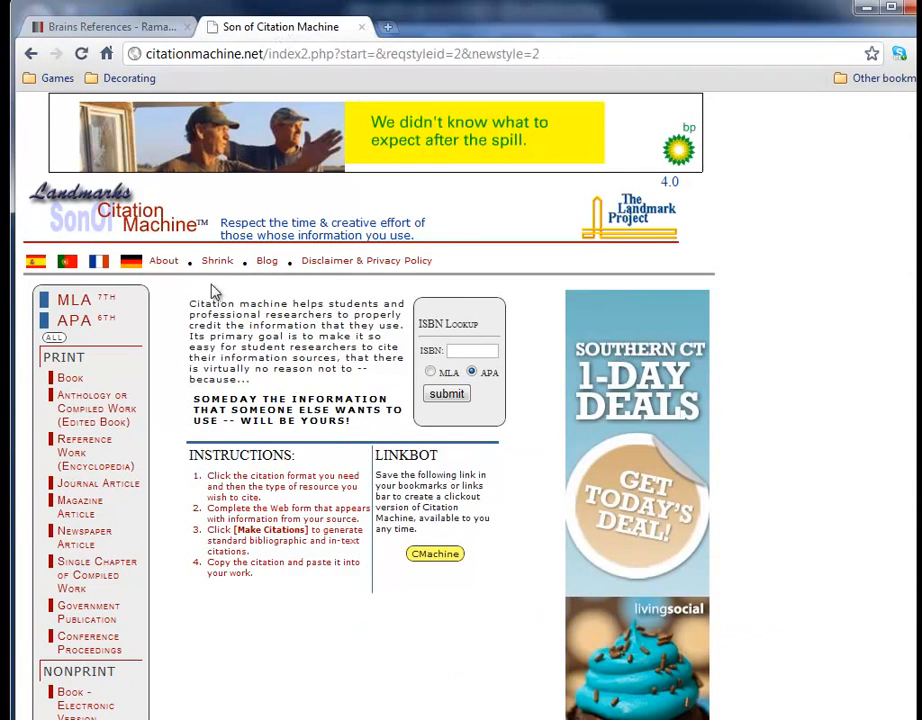
left_click(69, 377)
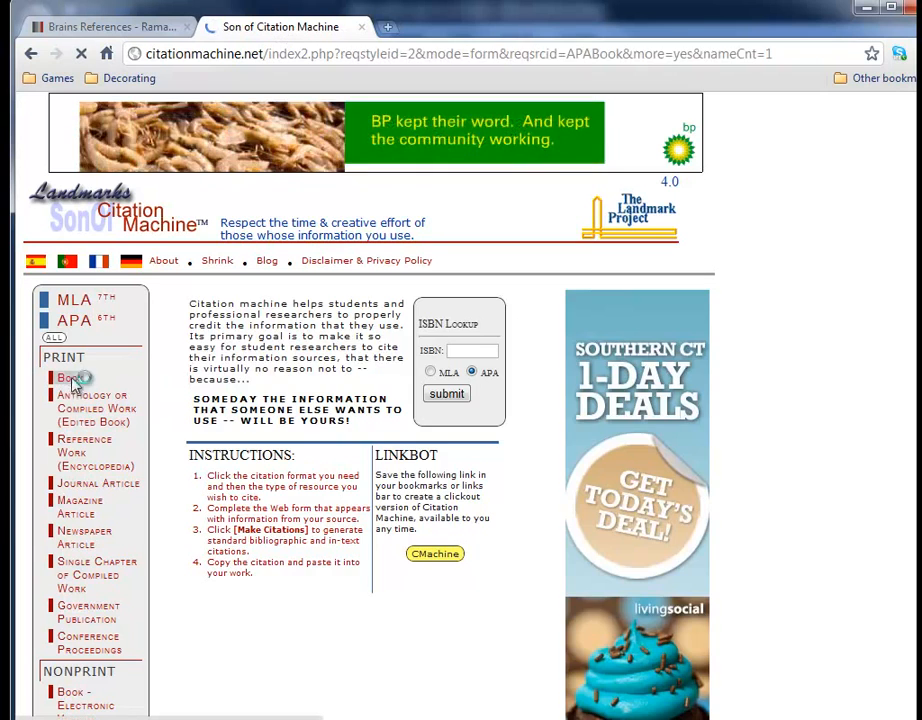
left_click(70, 379)
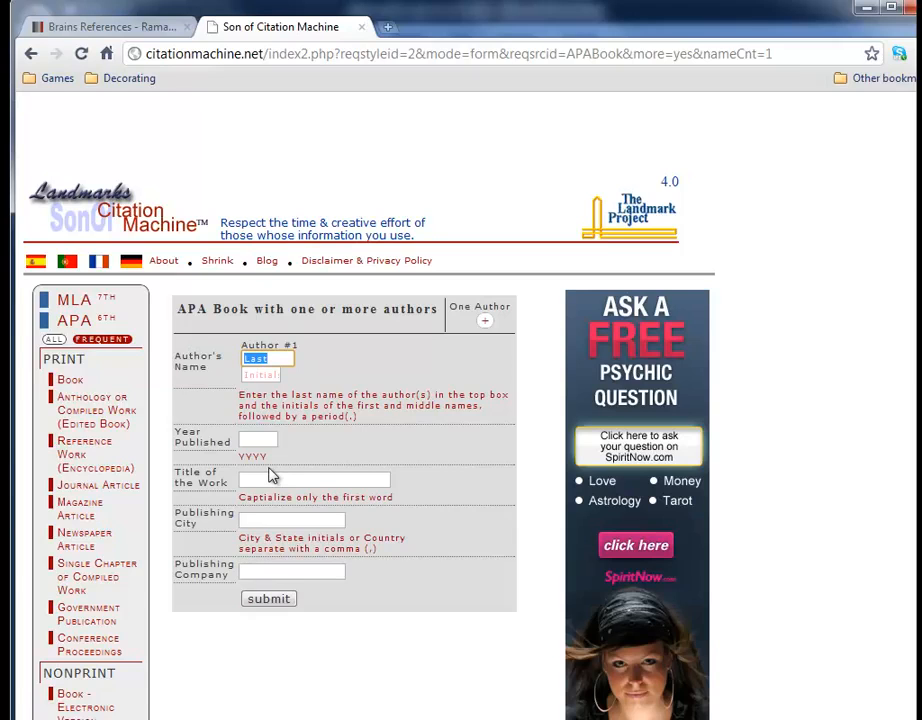
type("Sousa")
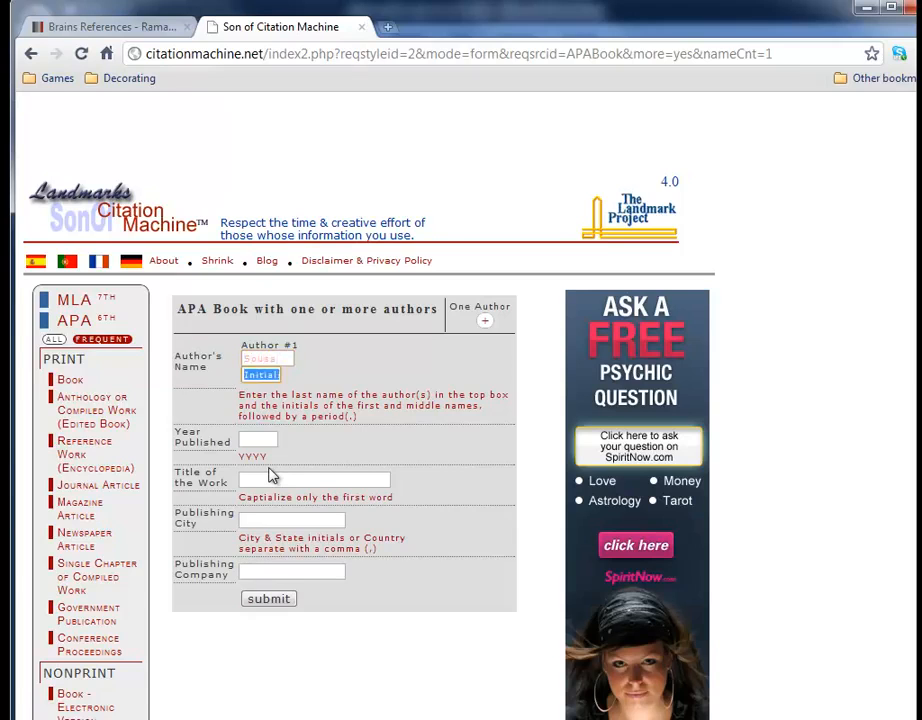
type("D.")
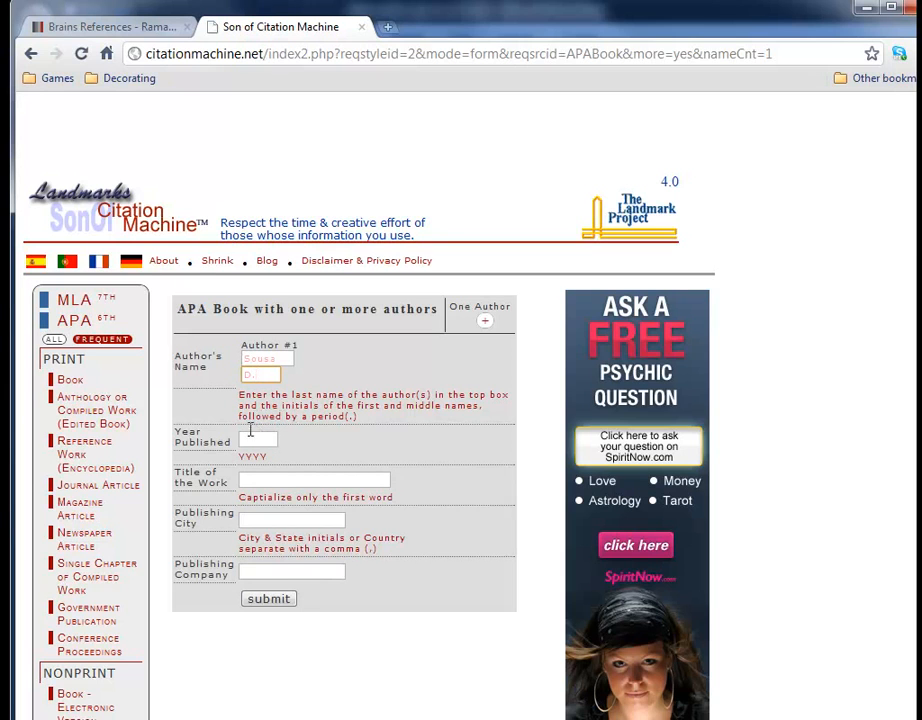
- Enter publication year 2005, correcting an initial 2008 against the references page
left_click(258, 440)
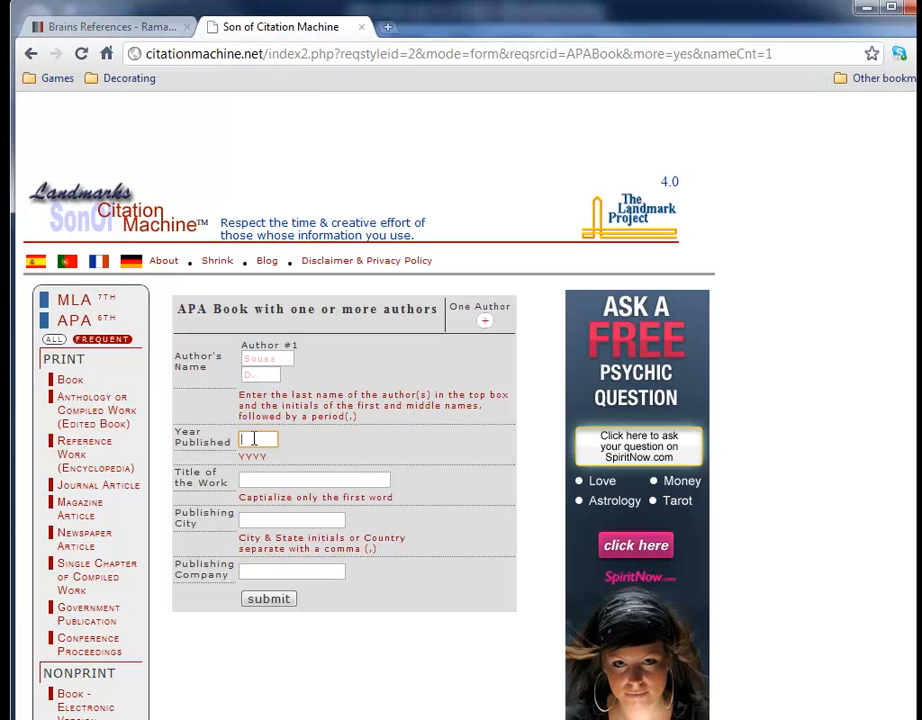
type("2008")
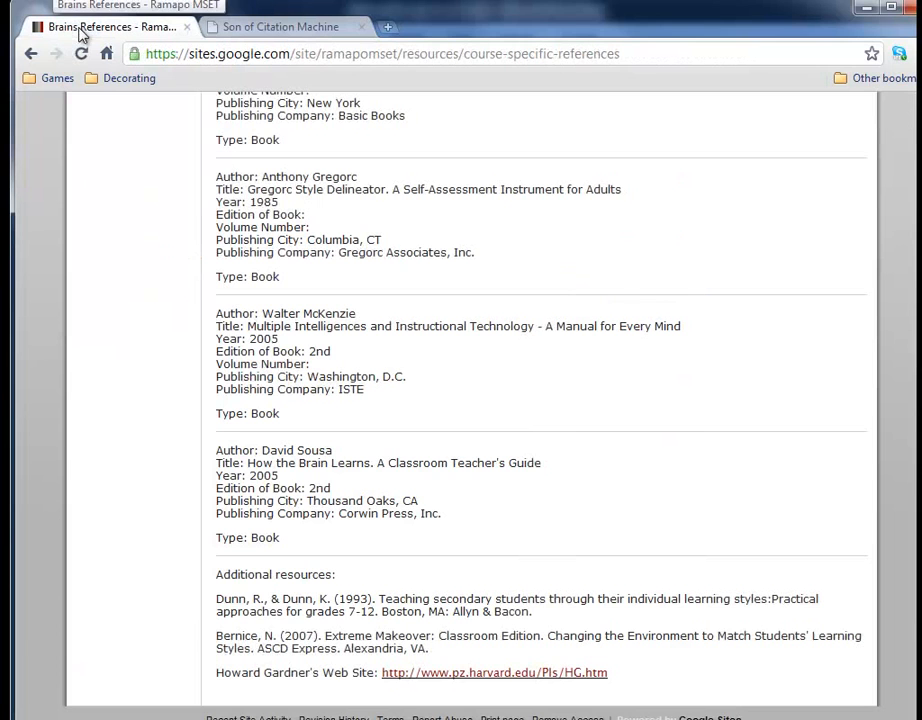
left_click(280, 27)
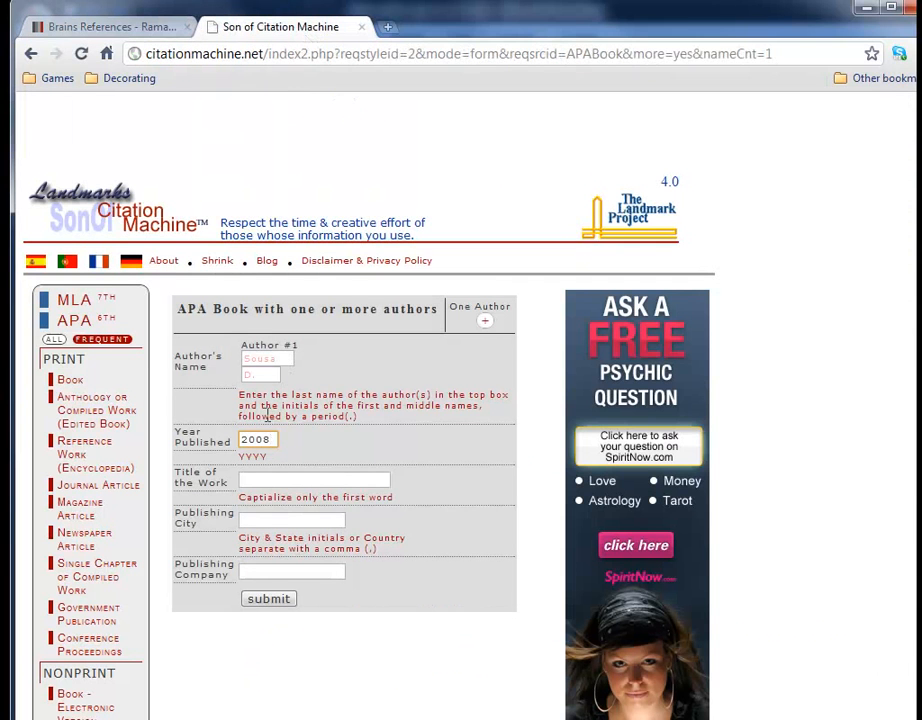
type("2005")
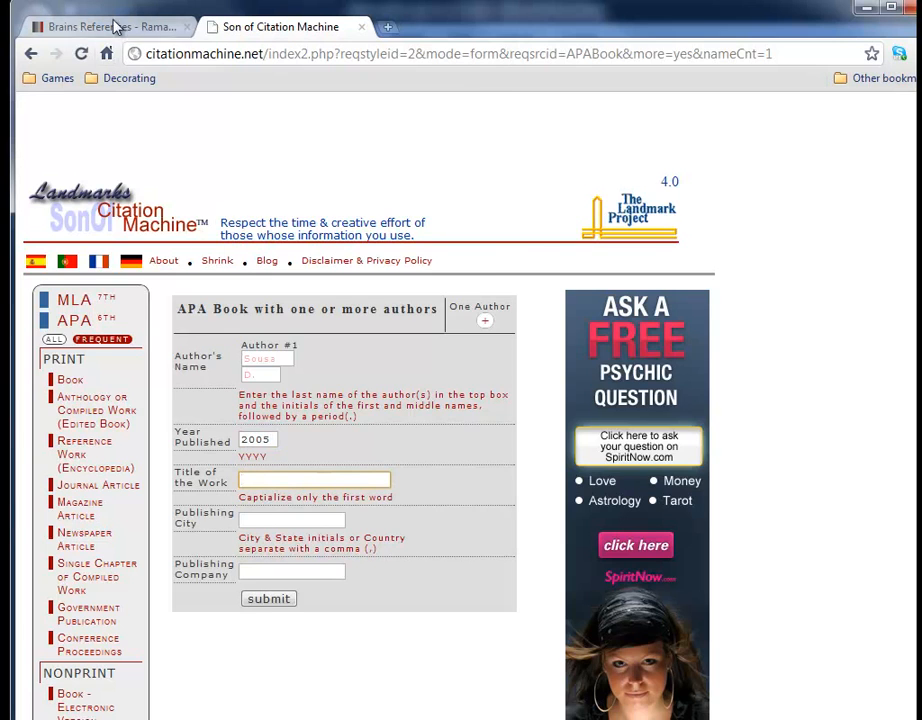
left_click(100, 27)
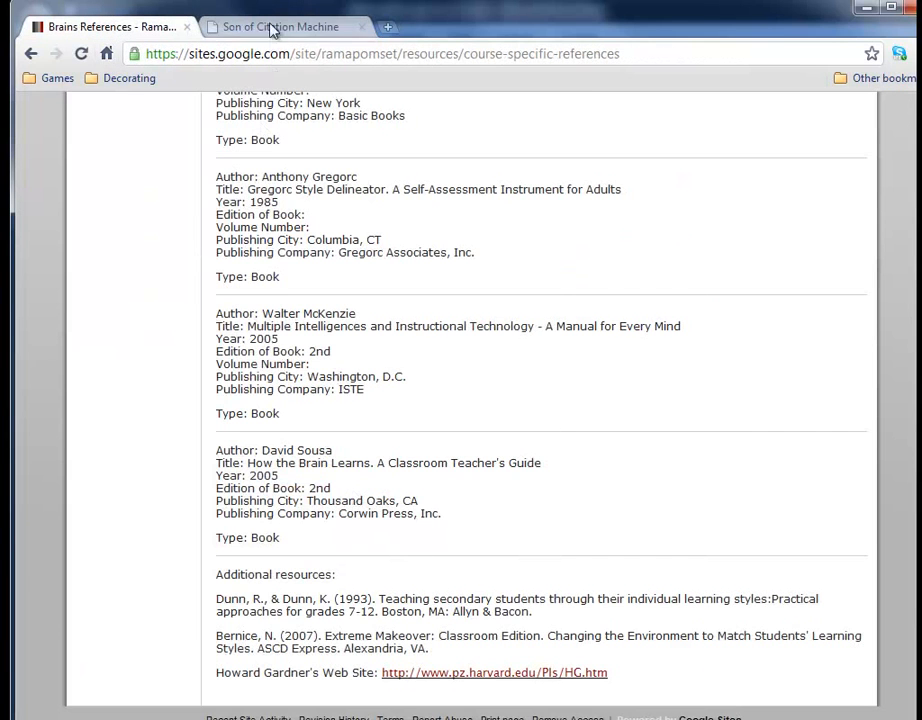
left_click(280, 27)
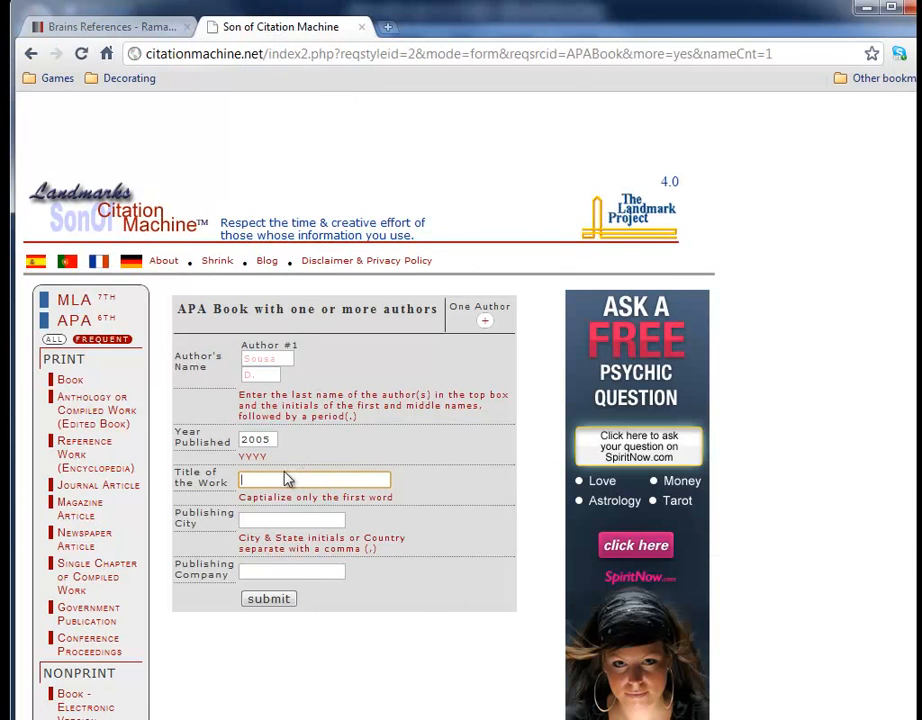
- Enter the title 'How the brain learns: a classroom teacher's guide'
type("How")
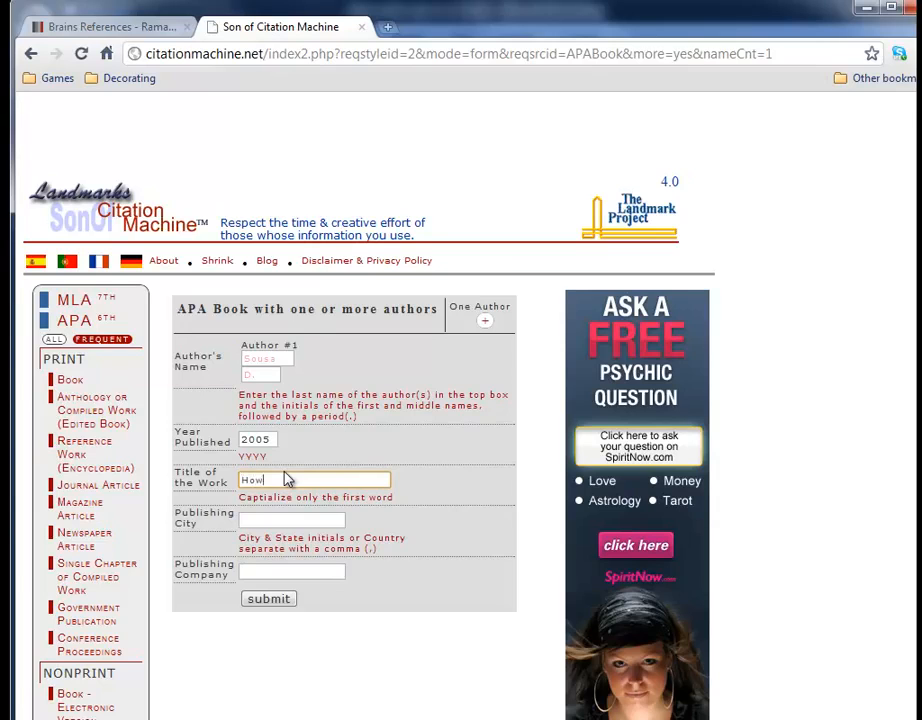
type("the")
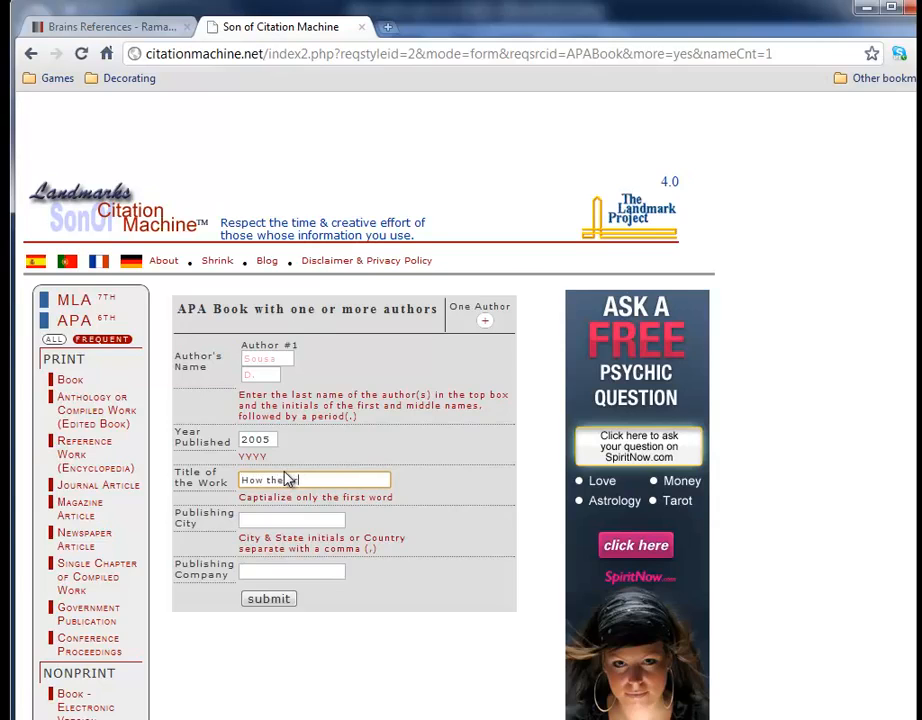
type("brain learns")
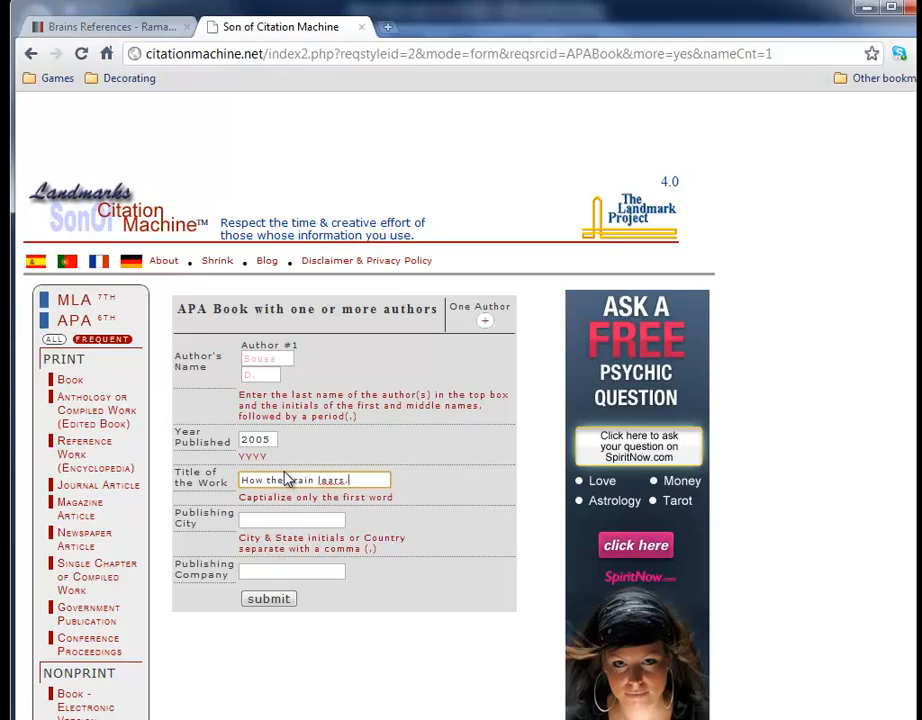
type("a classi")
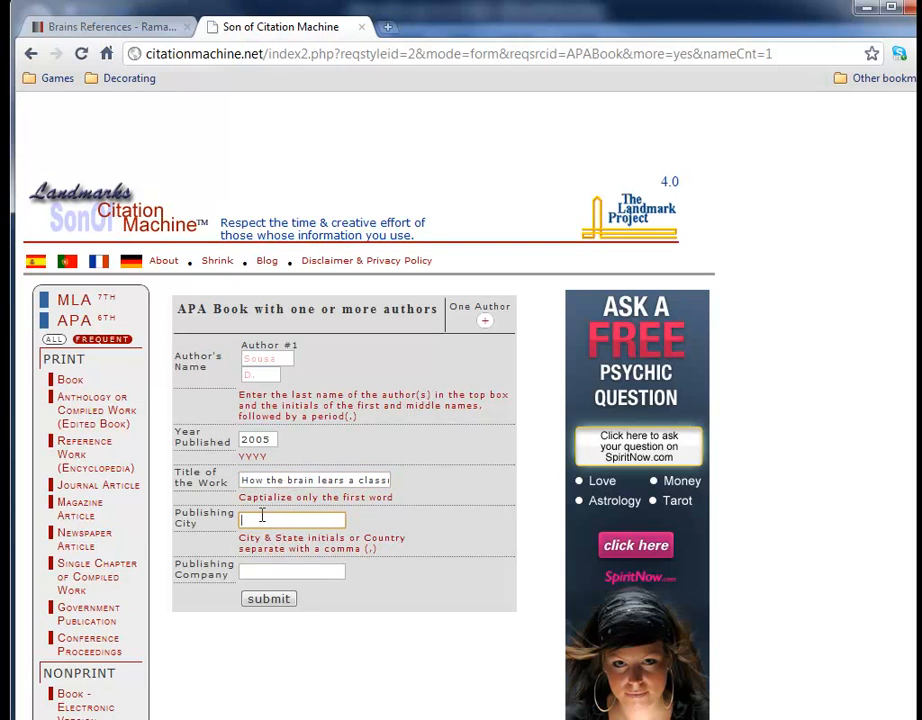
- Enter Thousand Oaks, CA and Corwin Press, Inc., verifying details on the references page
type("T")
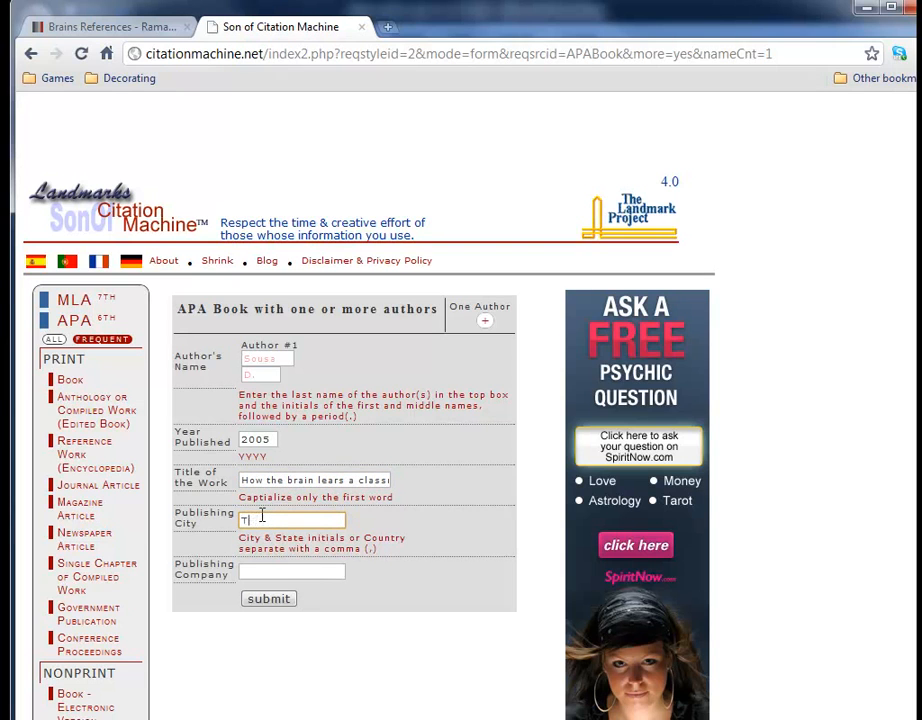
type("housand Oaks, CA")
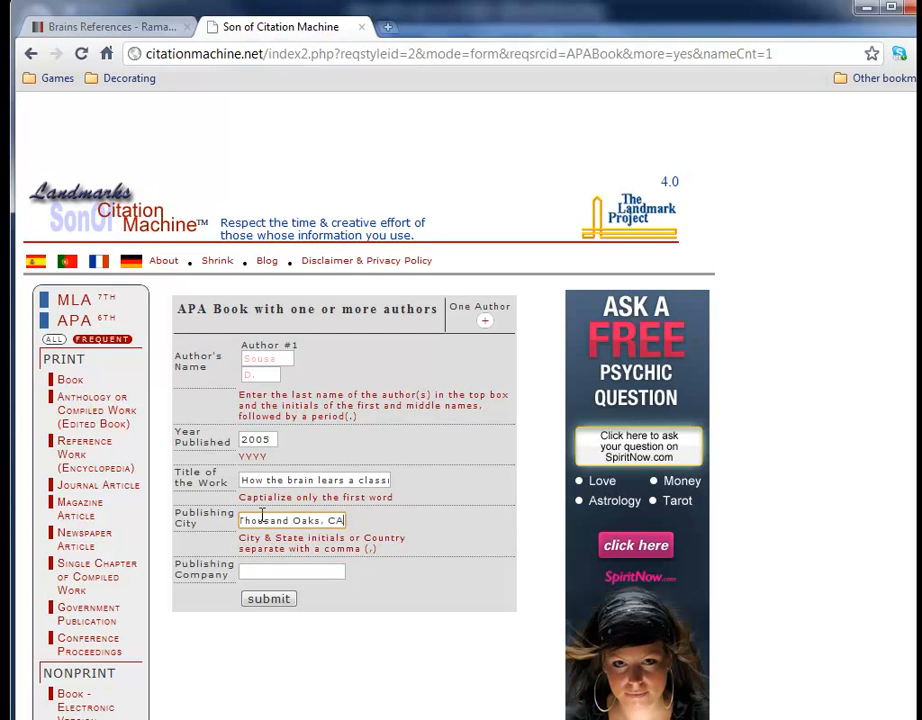
type("Corwin Pre")
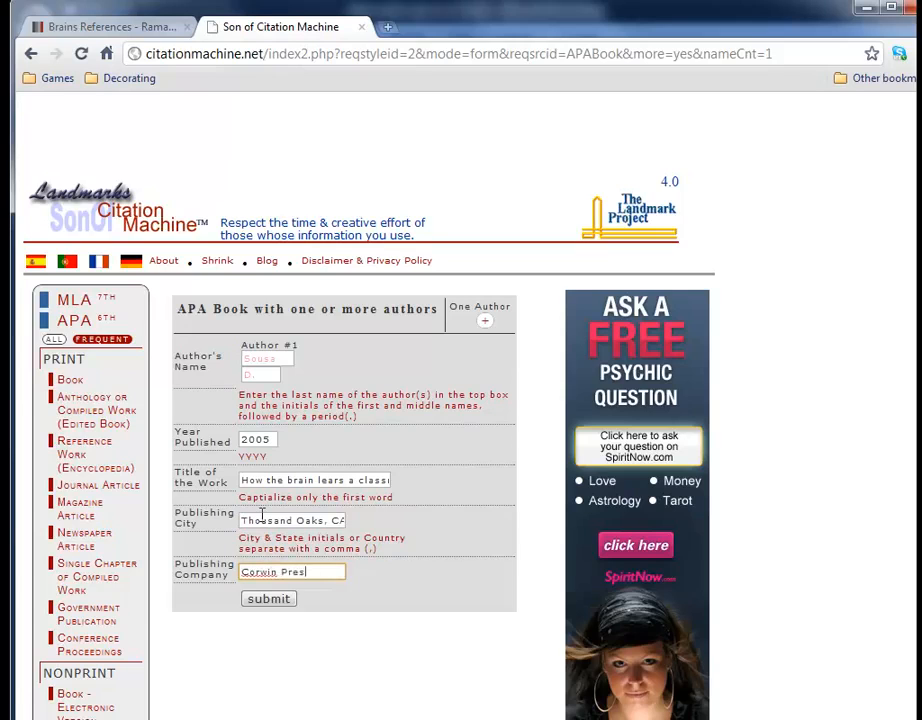
type("s, Inc.")
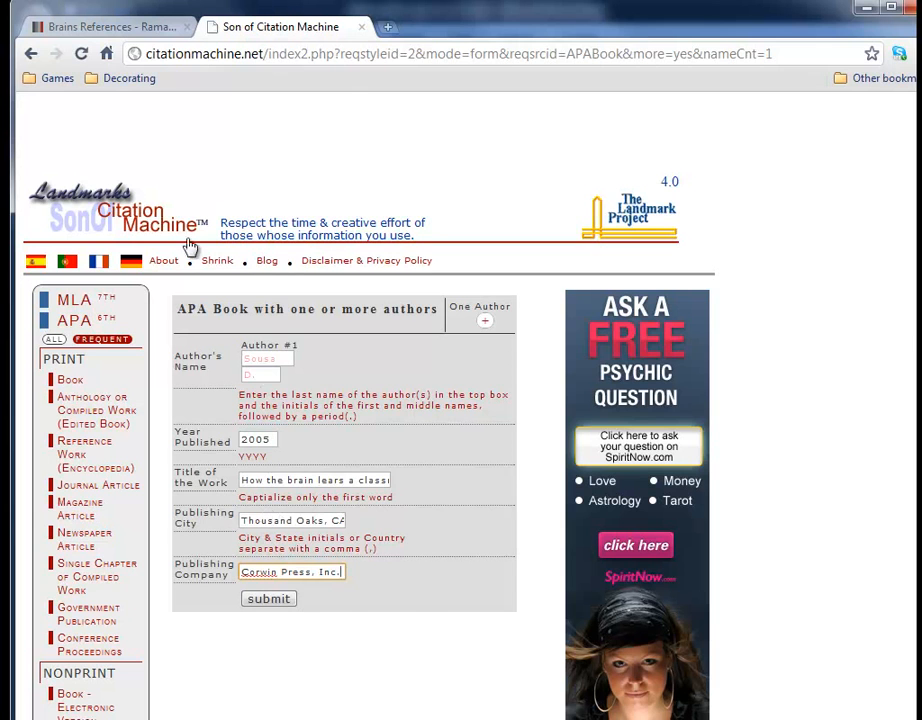
left_click(110, 27)
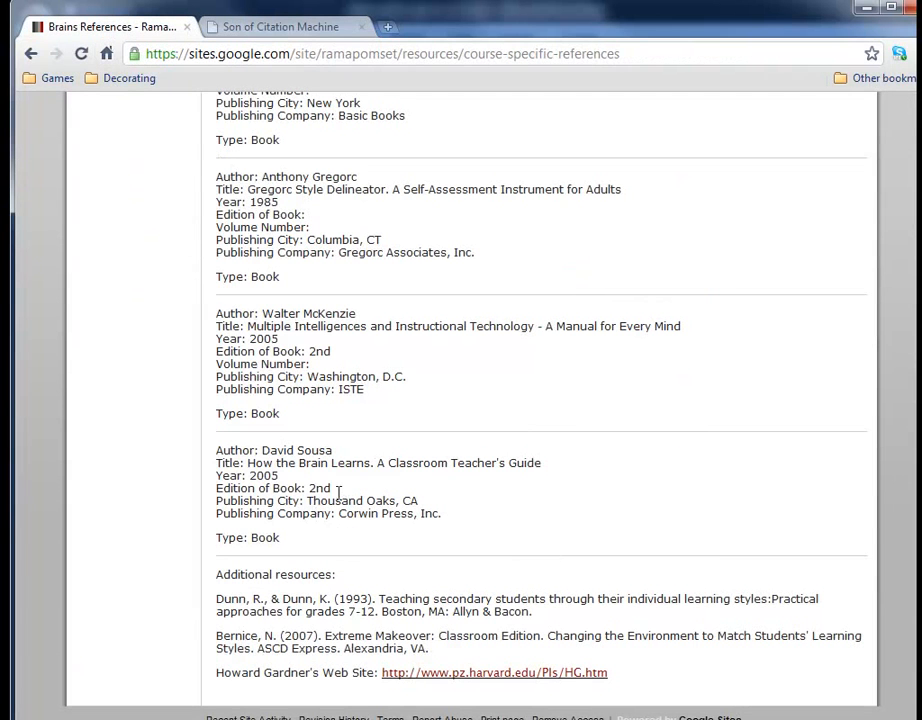
mouse_move(280, 531)
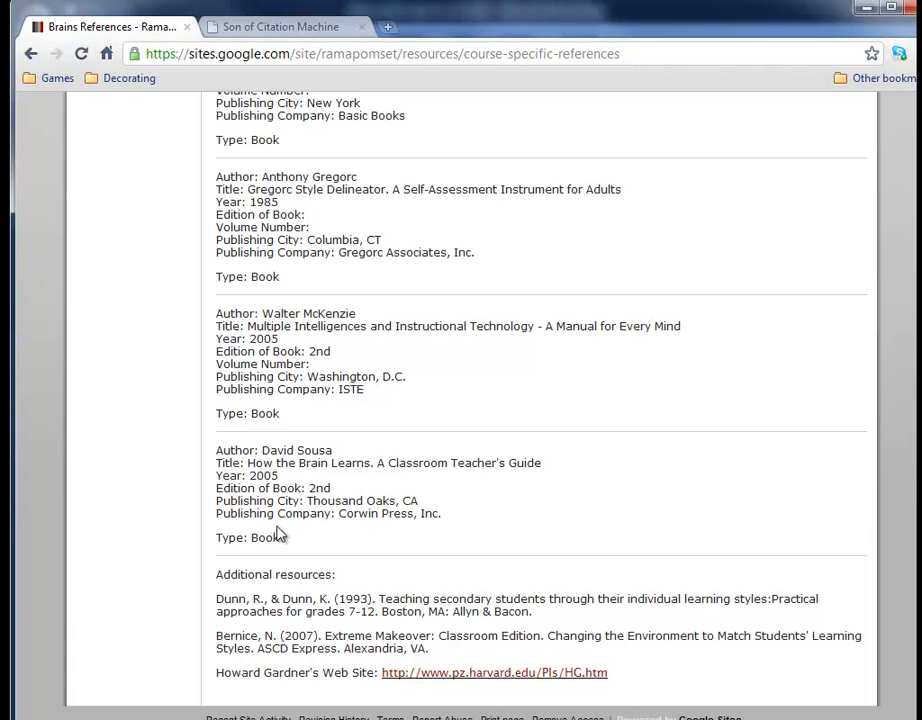
left_click(280, 27)
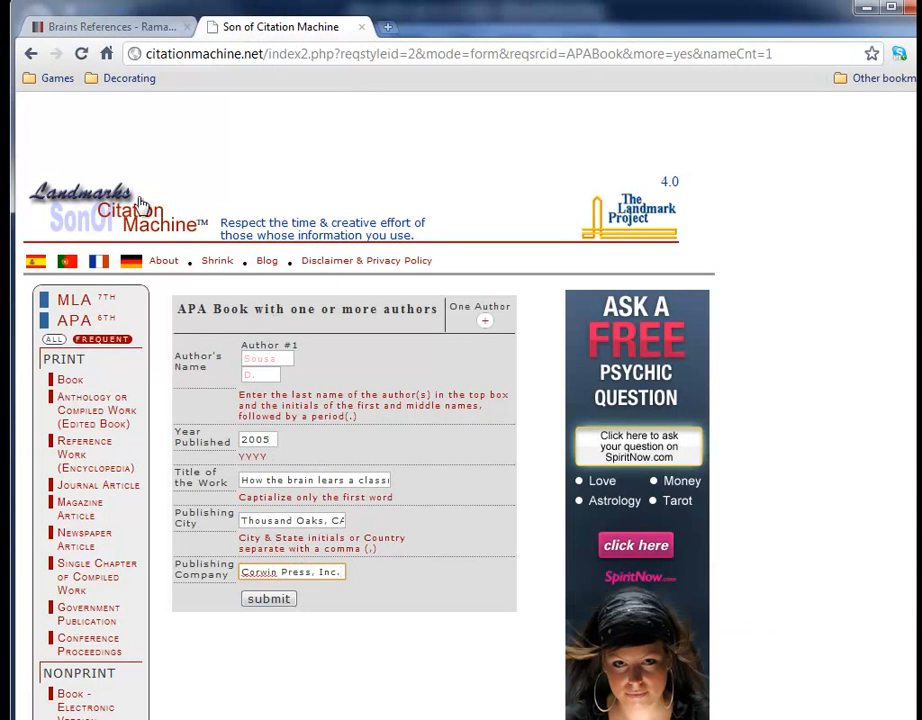
left_click(105, 27)
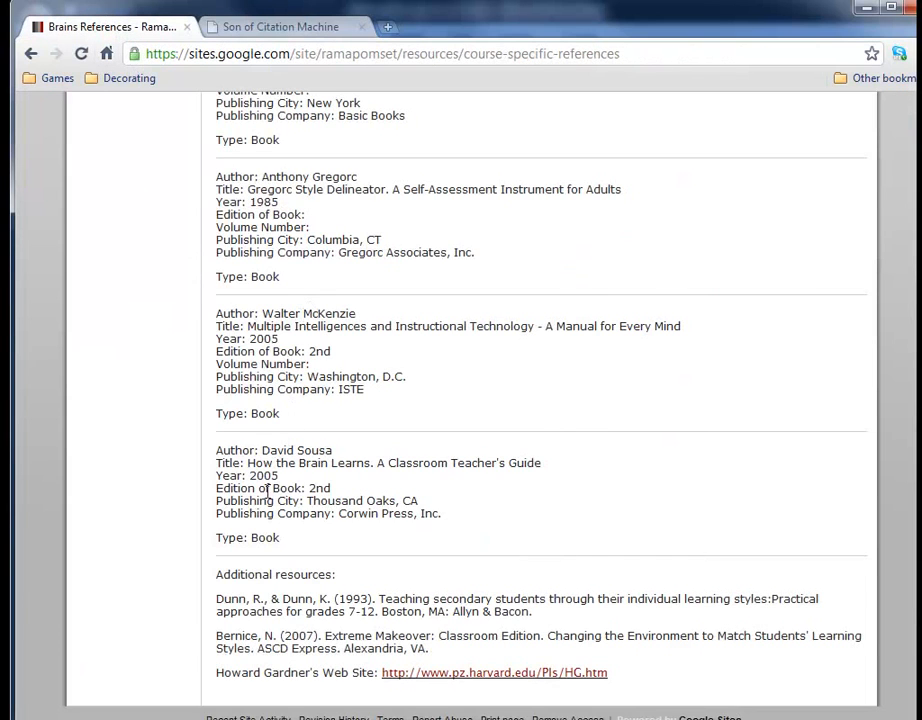
left_click(282, 27)
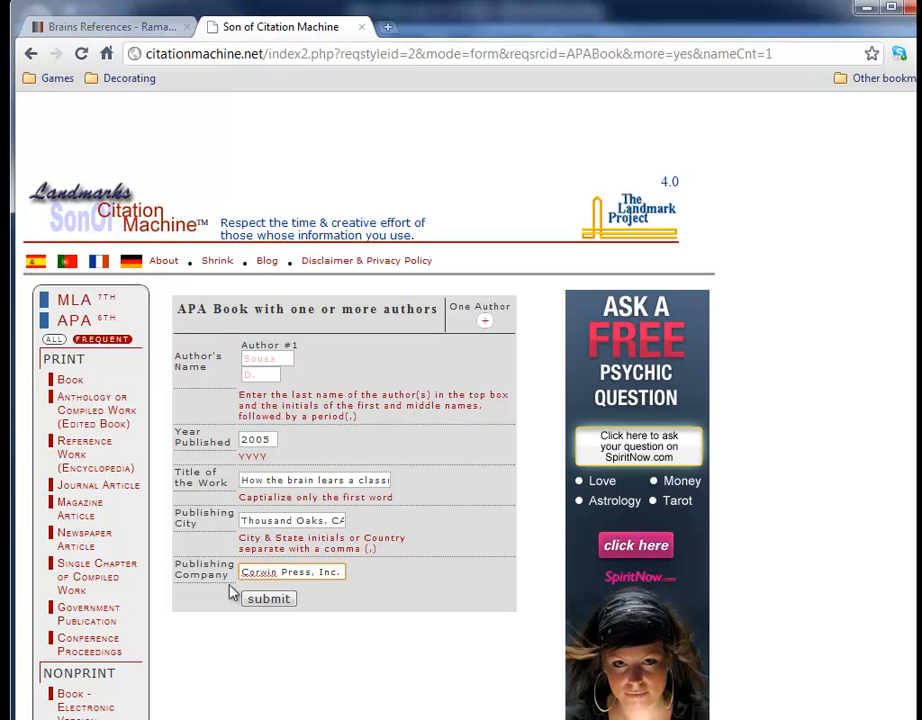
- Submit the APA form and select the in-text citation (Sousa, 2005)
left_click(268, 598)
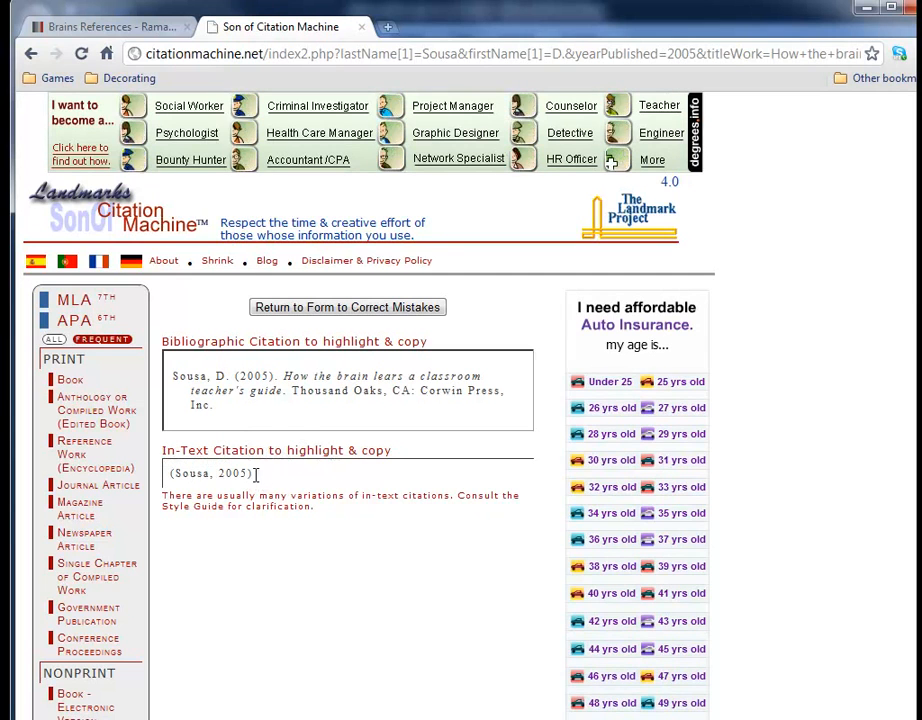
triple_click(210, 473)
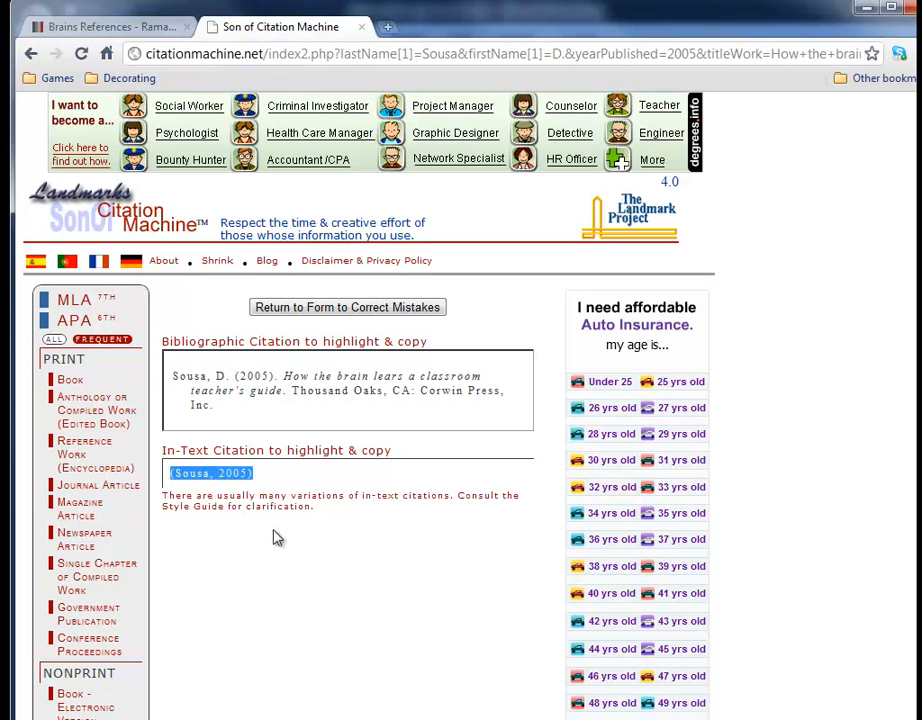
left_click(100, 27)
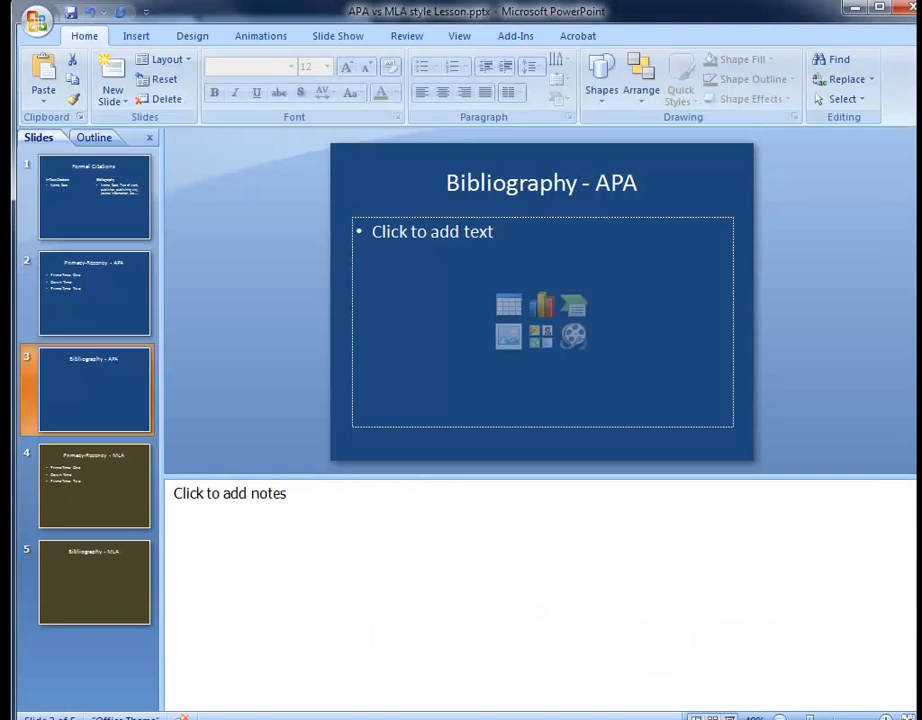
- Insert (Sousa, 2005) after 'Primacy-Recency Effect' in slide 2's notes, then show slide 3
left_click(94, 293)
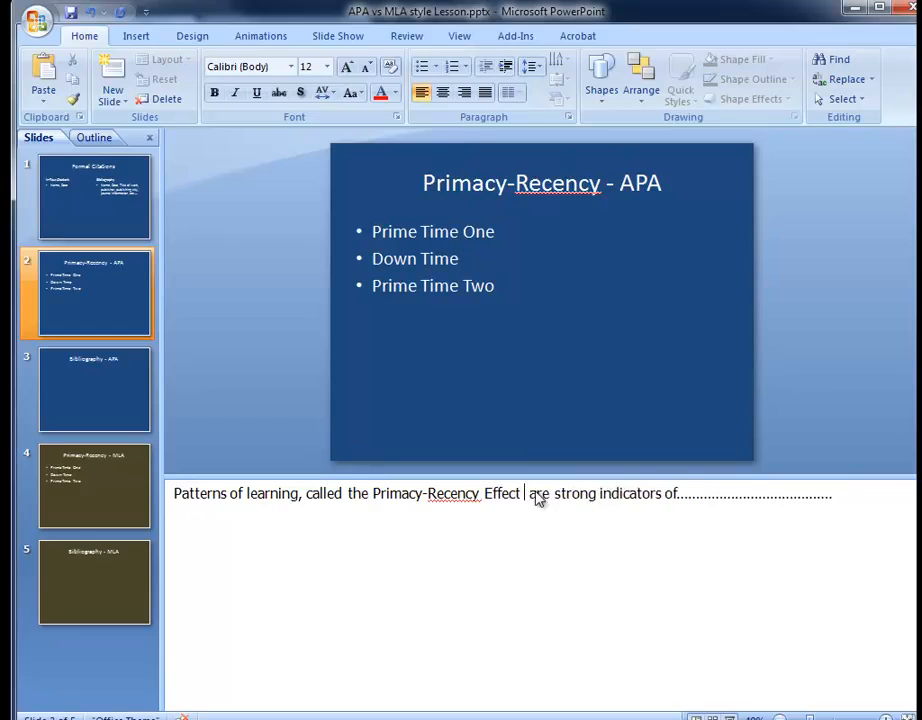
type("(Sousa, 2005)")
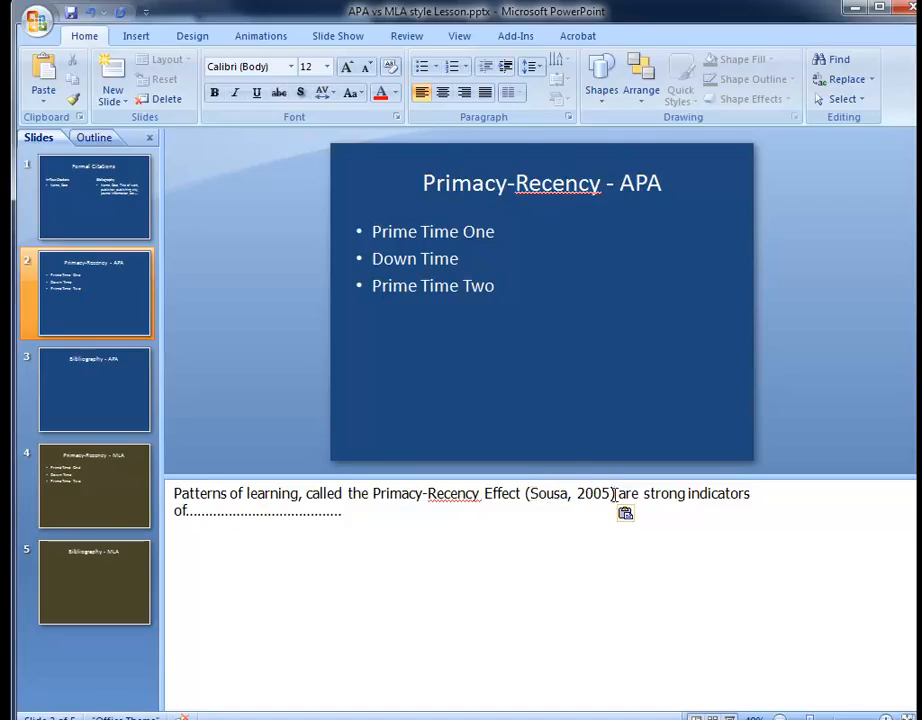
mouse_move(397, 348)
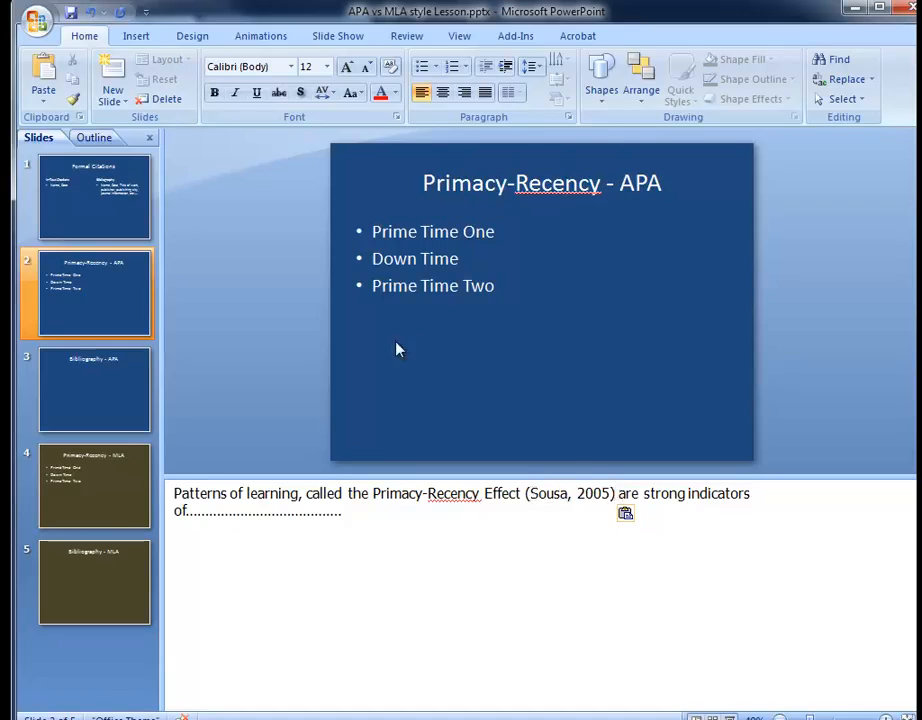
left_click(93, 390)
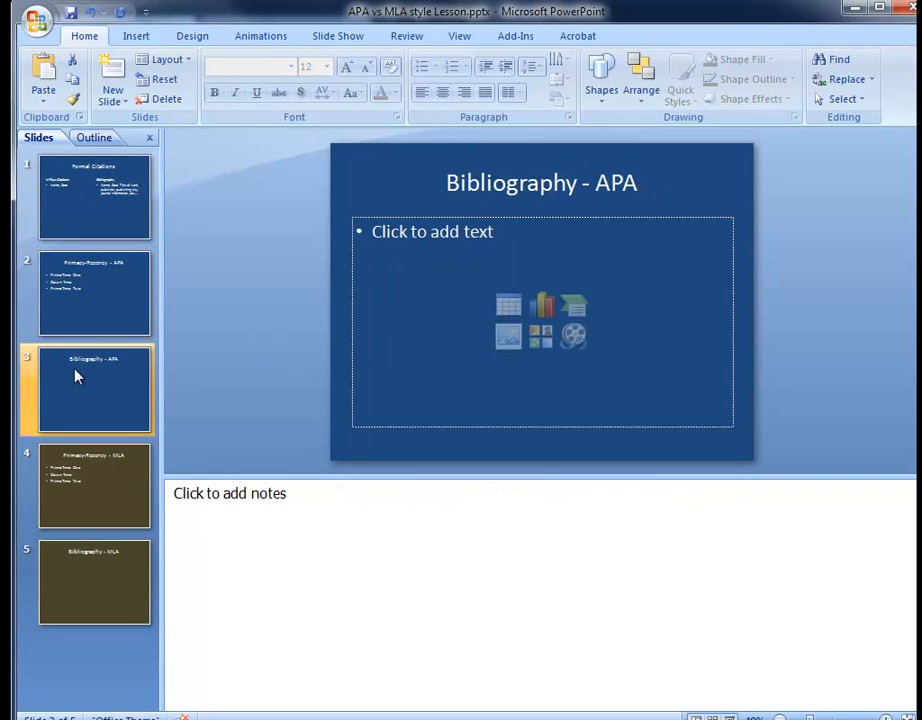
- Place the unbulleted reference 'Sousa, D. (2005). How the brain lears…' on slide 3
left_click(94, 390)
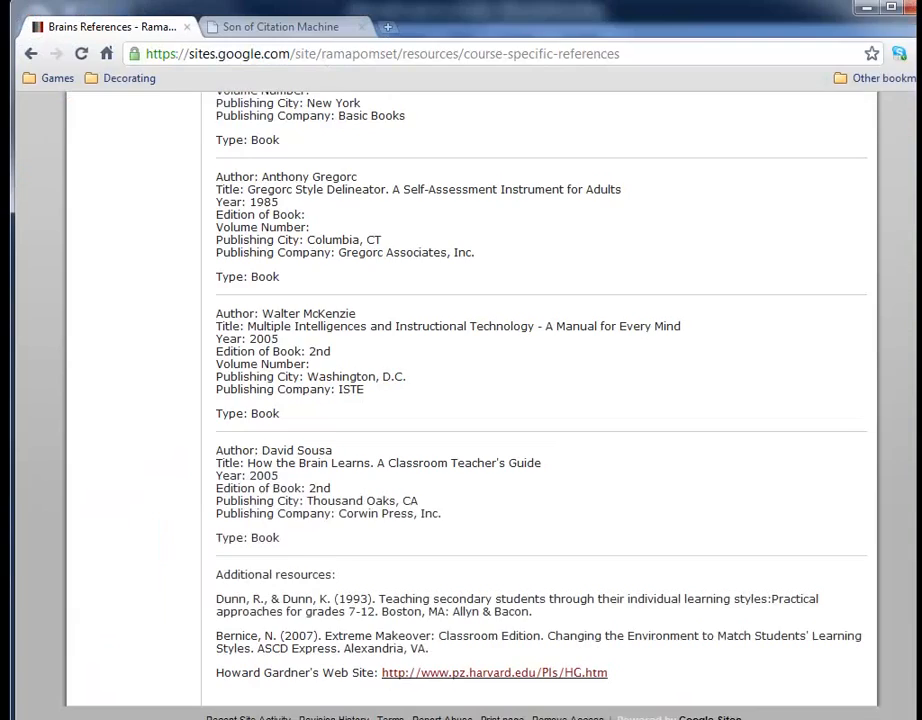
left_click(280, 27)
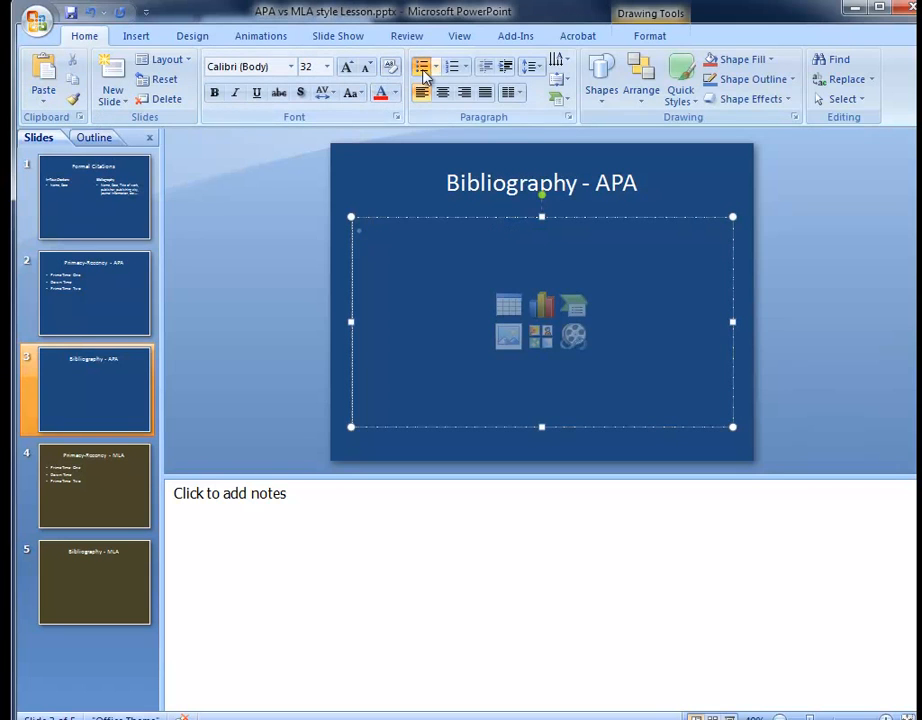
type("Sousa, D. (2005). How the brain lears a classroom teacher's guide. Thousand Oaks, CA: Corwin Press, Inc.")
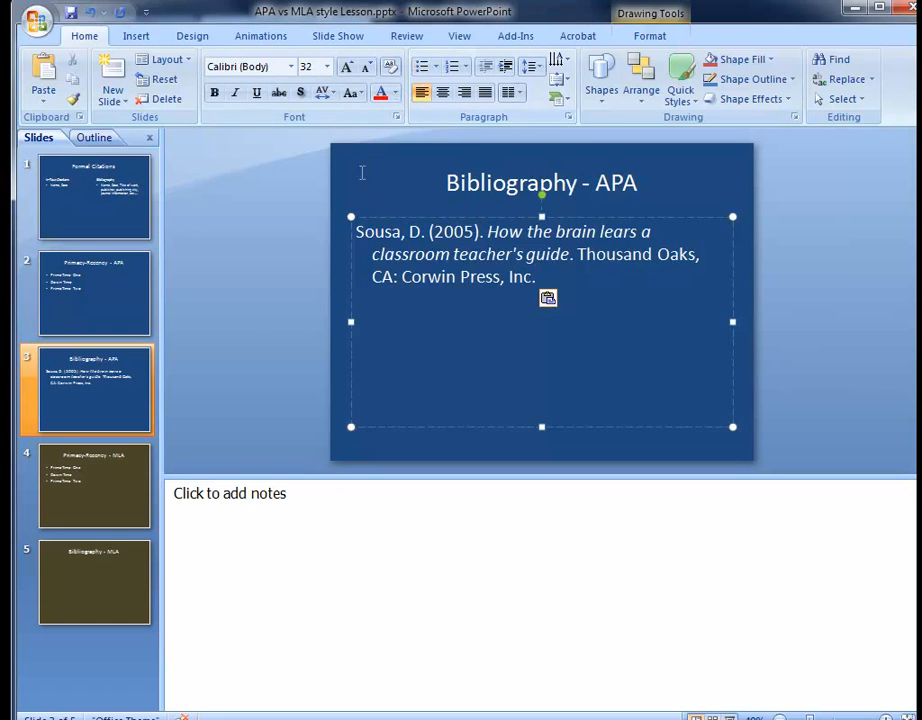
left_click(86, 196)
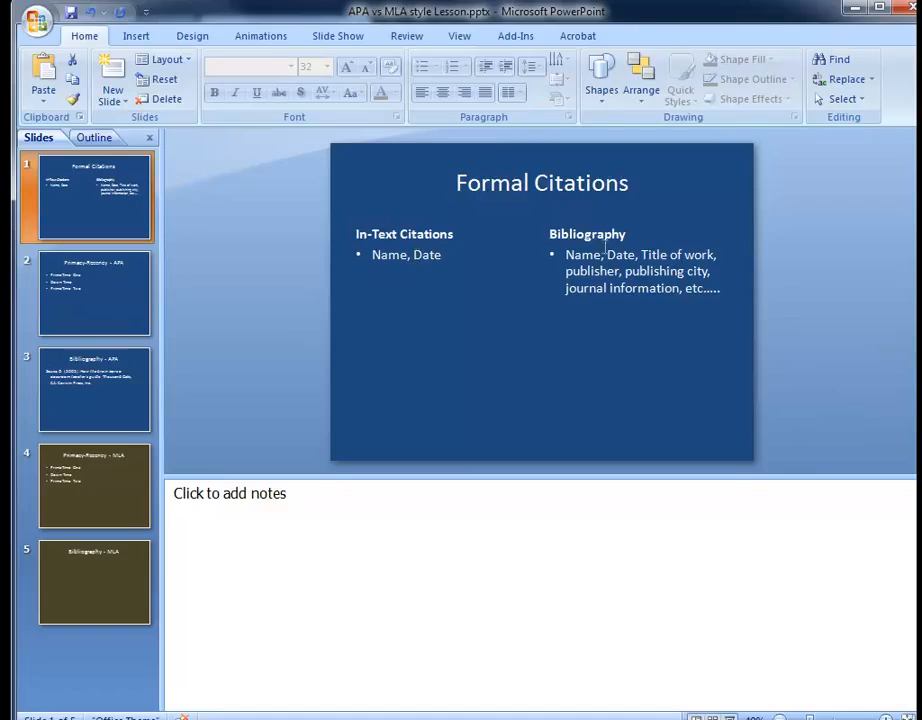
mouse_move(588, 248)
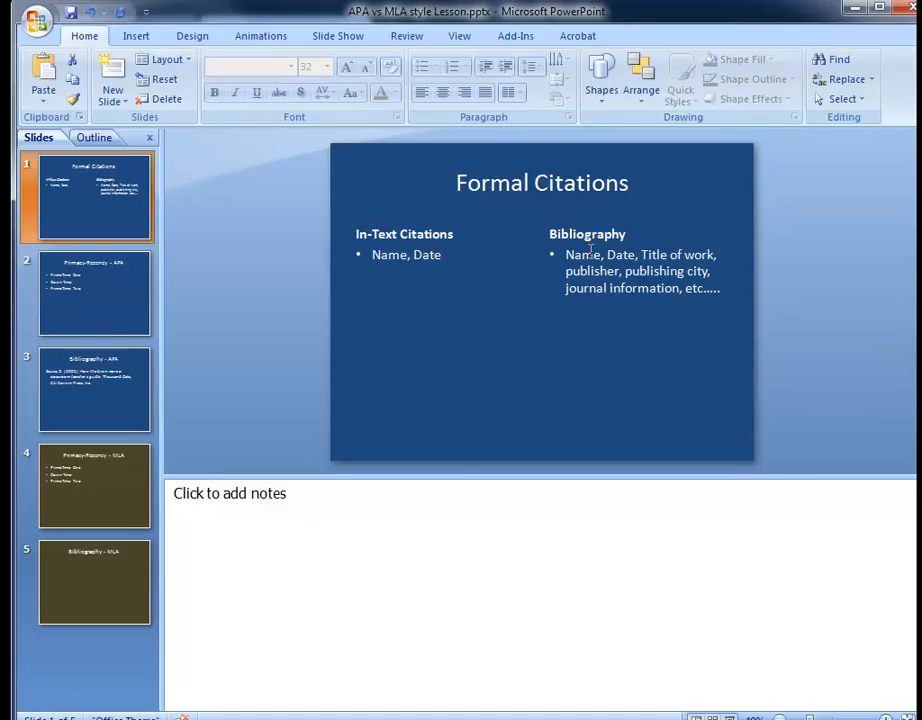
mouse_move(434, 256)
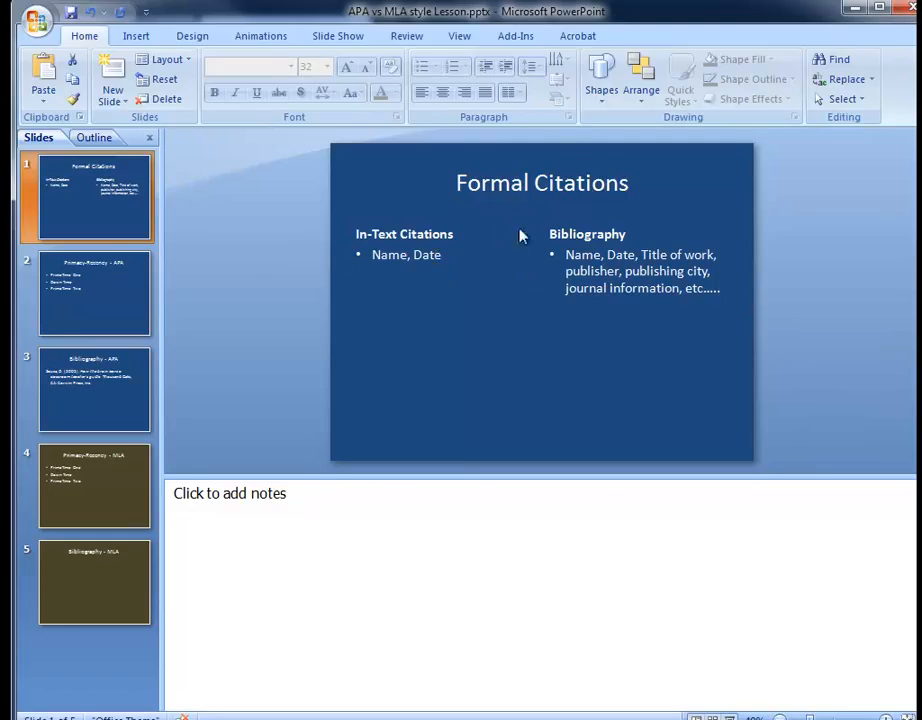
- Revisit slides 2 and 3 and fix 'lears' to 'learns' in the APA title
left_click(93, 293)
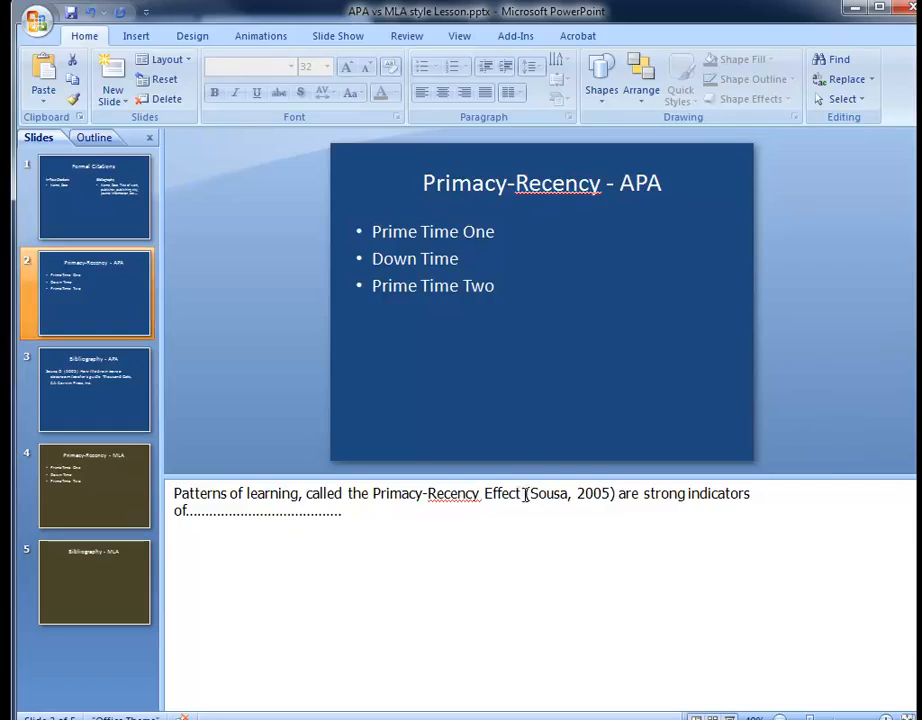
left_click(93, 389)
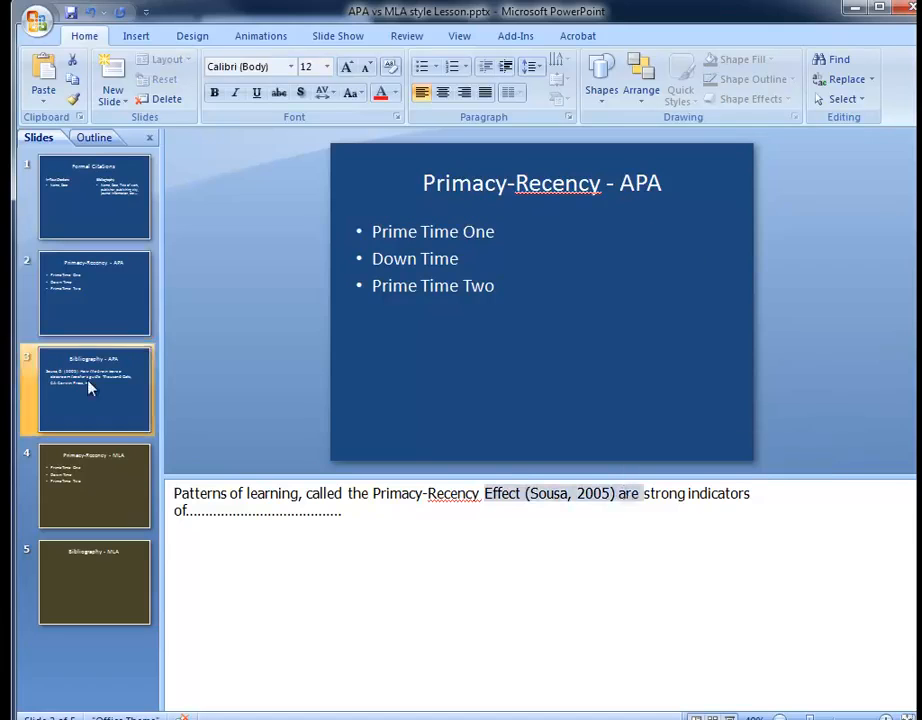
left_click(93, 388)
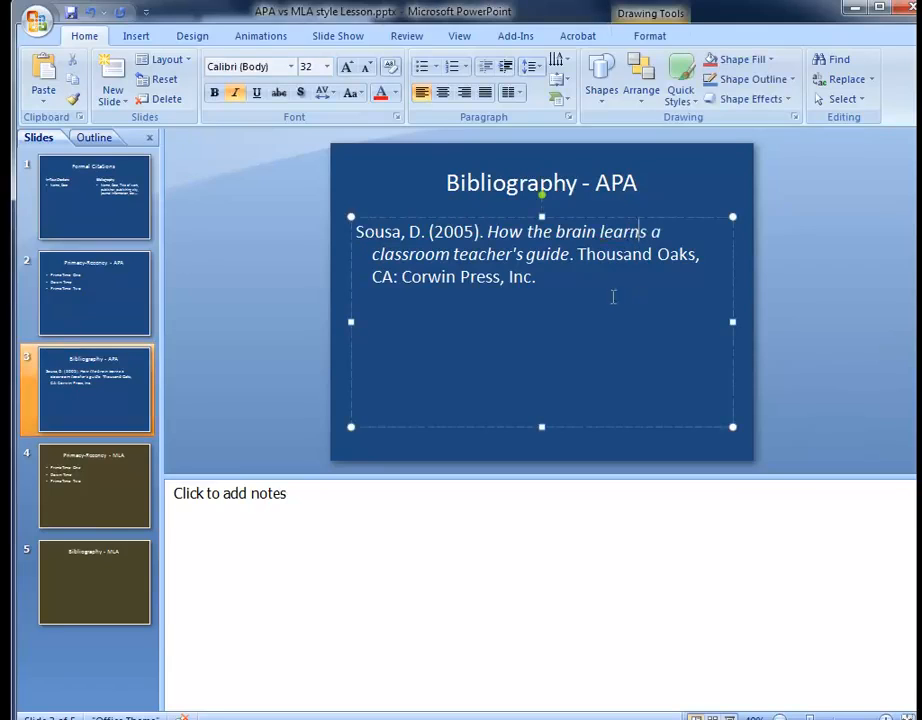
mouse_move(263, 360)
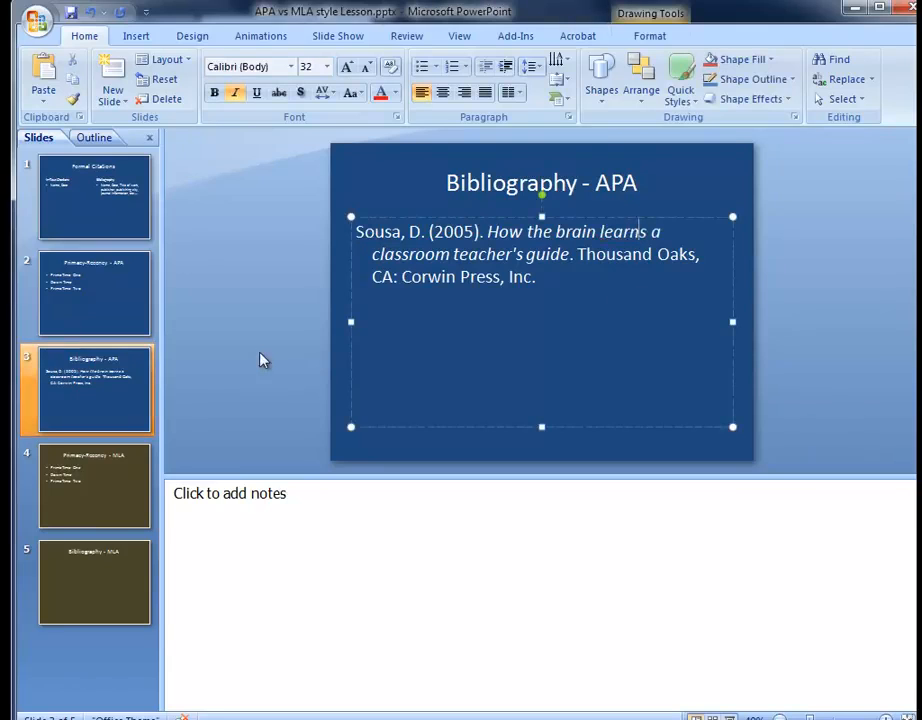
left_click(93, 486)
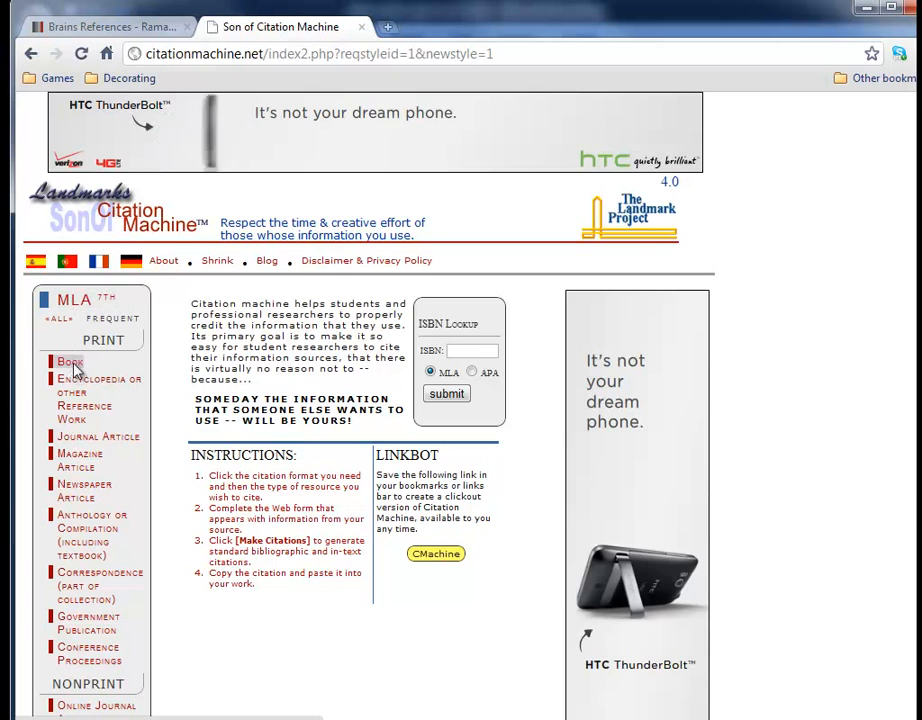
- Enter Sousa, D. and 'How the Brain Learns: A Classroom Teacher's Guide' in the MLA book form
left_click(70, 361)
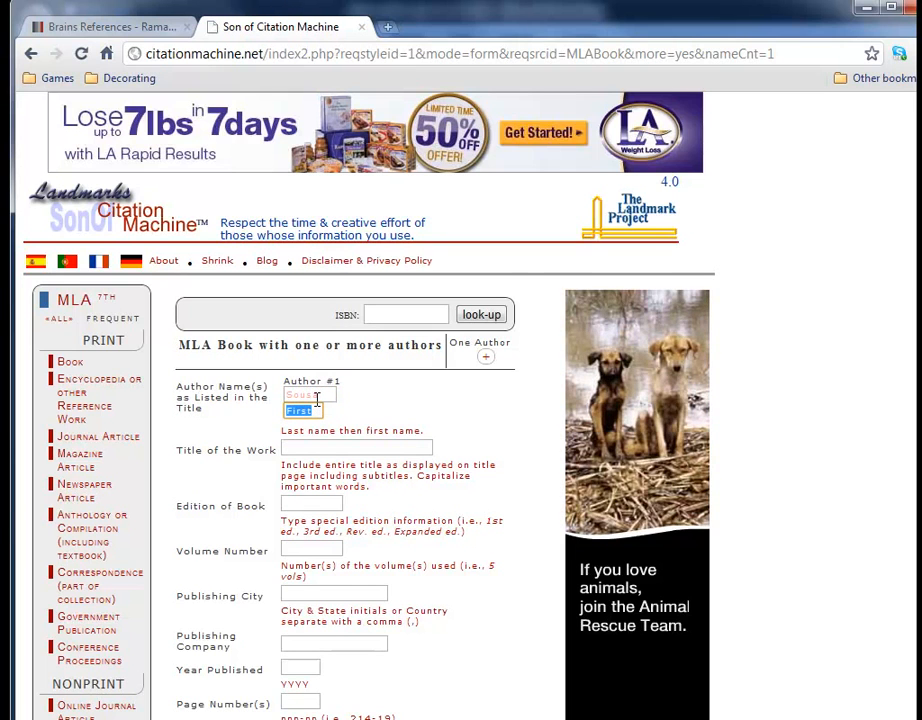
type("David")
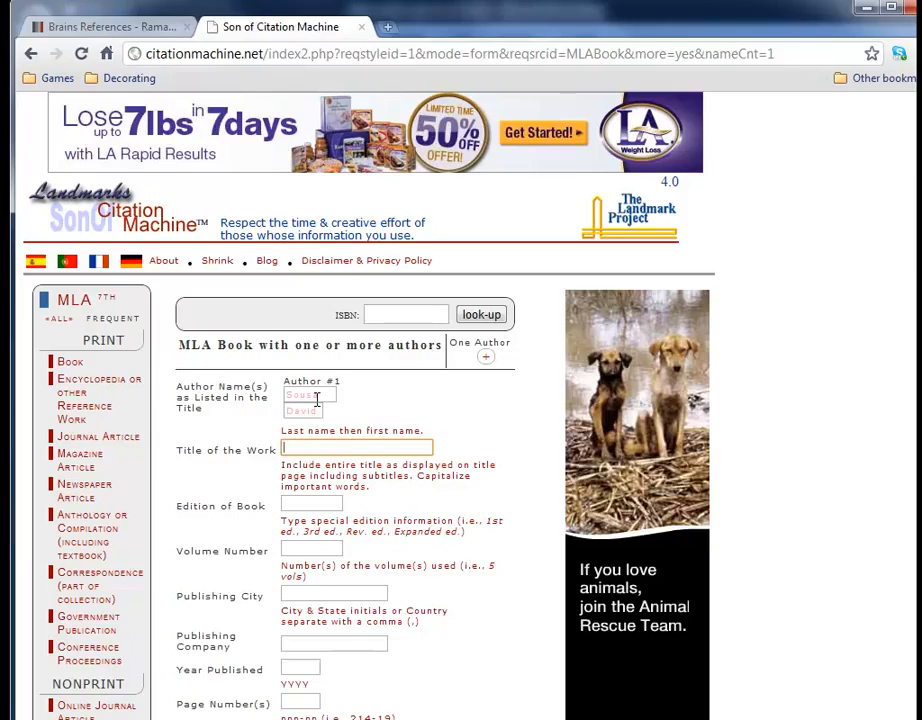
type("Ho")
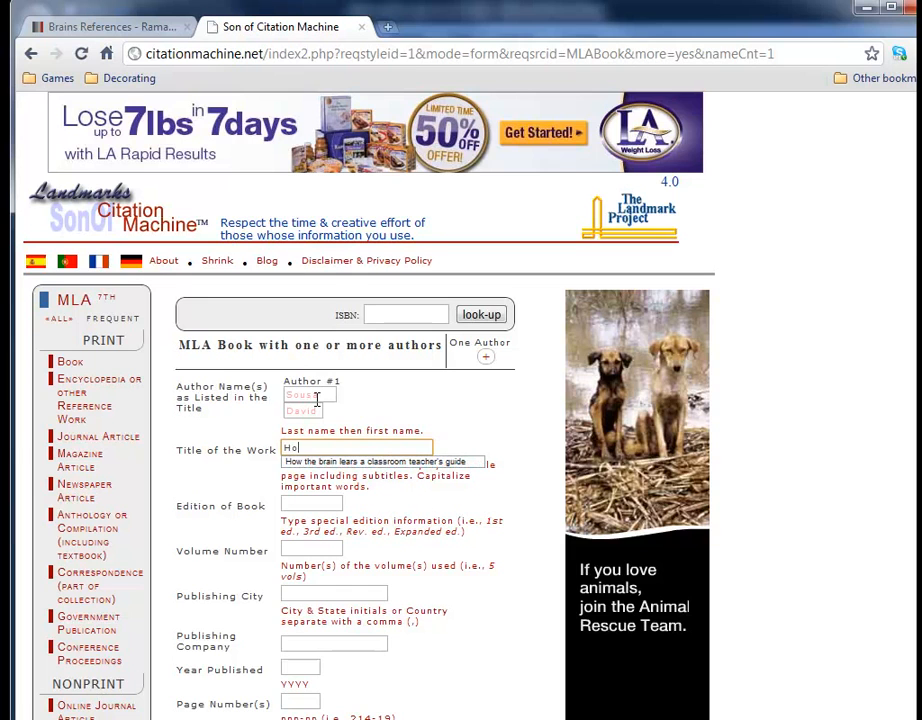
type("ow the Br")
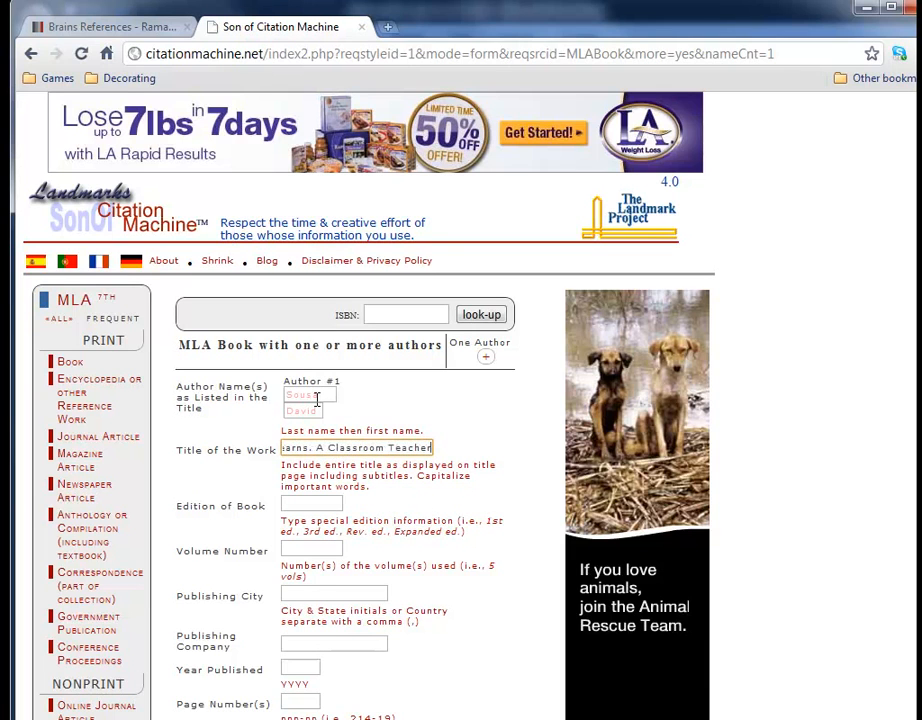
type("Classroom Teacher's Guide.")
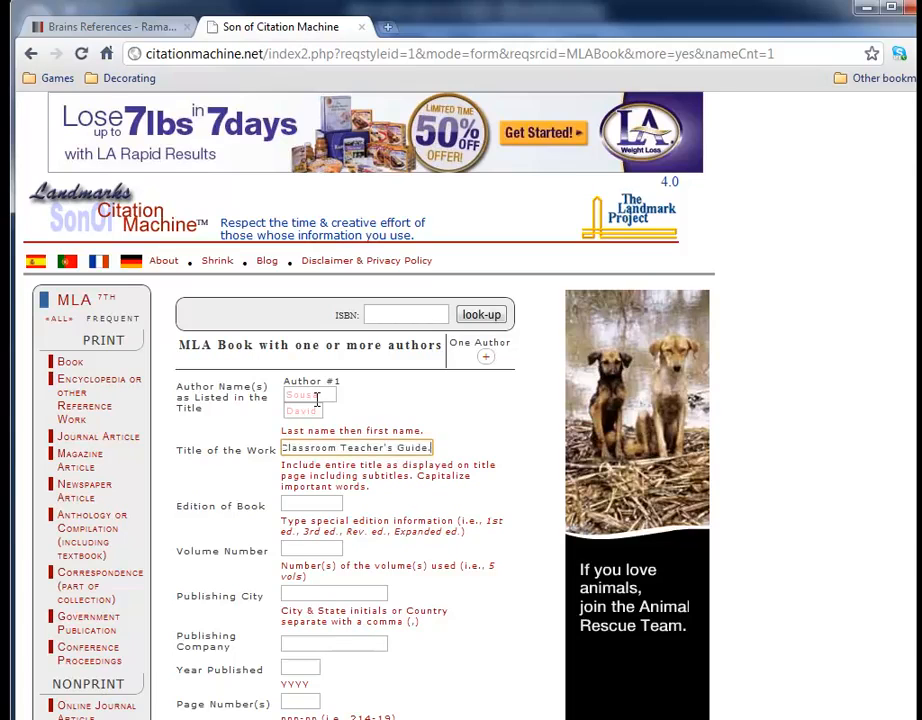
- Add 2nd edition, Thousand Oaks, CA, Corwin Press, Inc., 2005, pages 88-90, and submit
type("2")
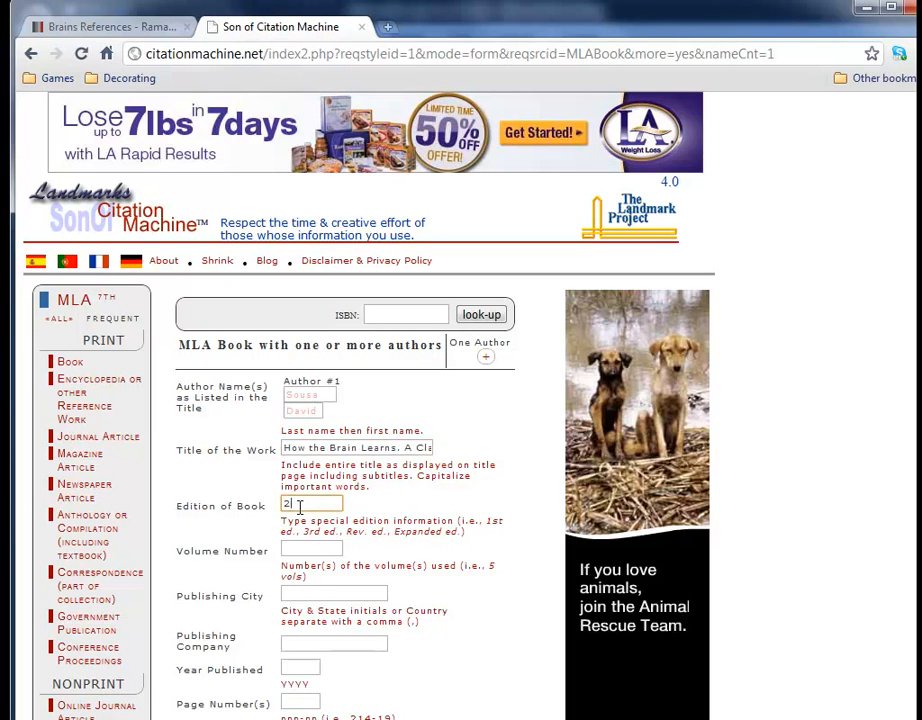
type("nd")
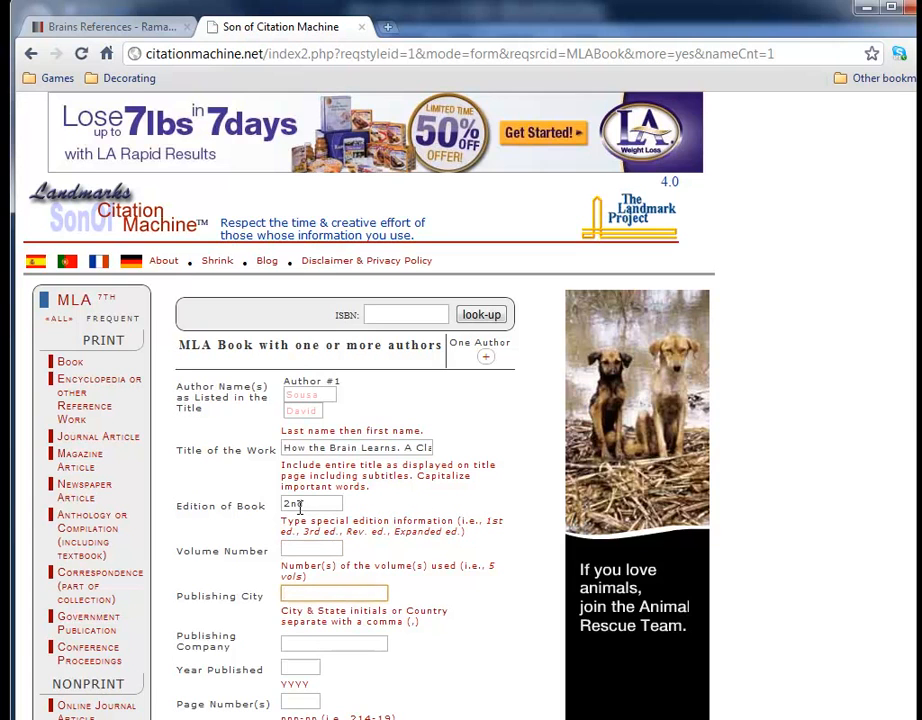
type("Thou")
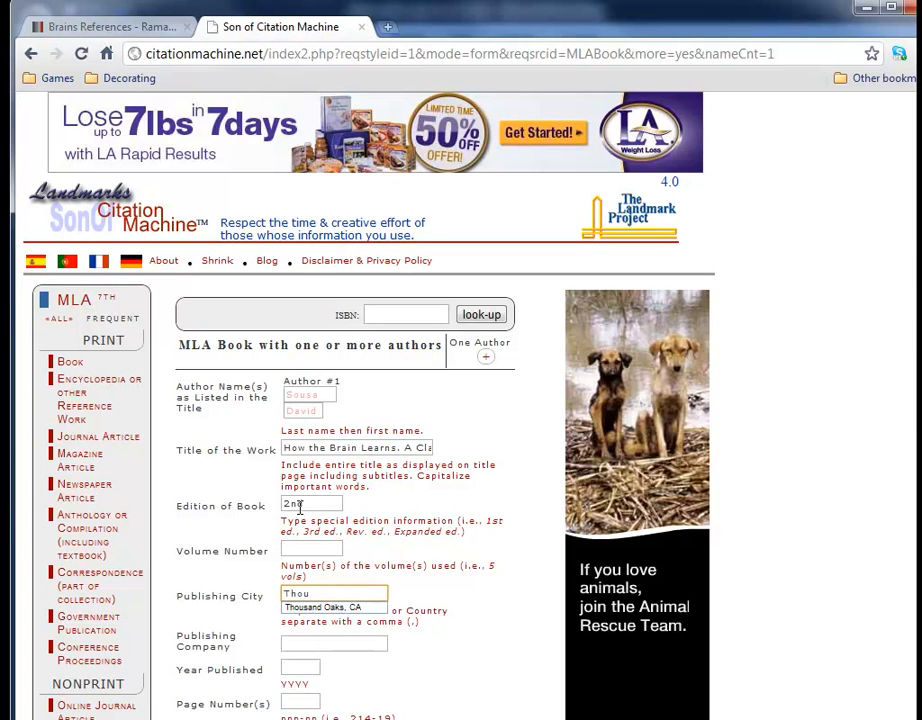
left_click(334, 643)
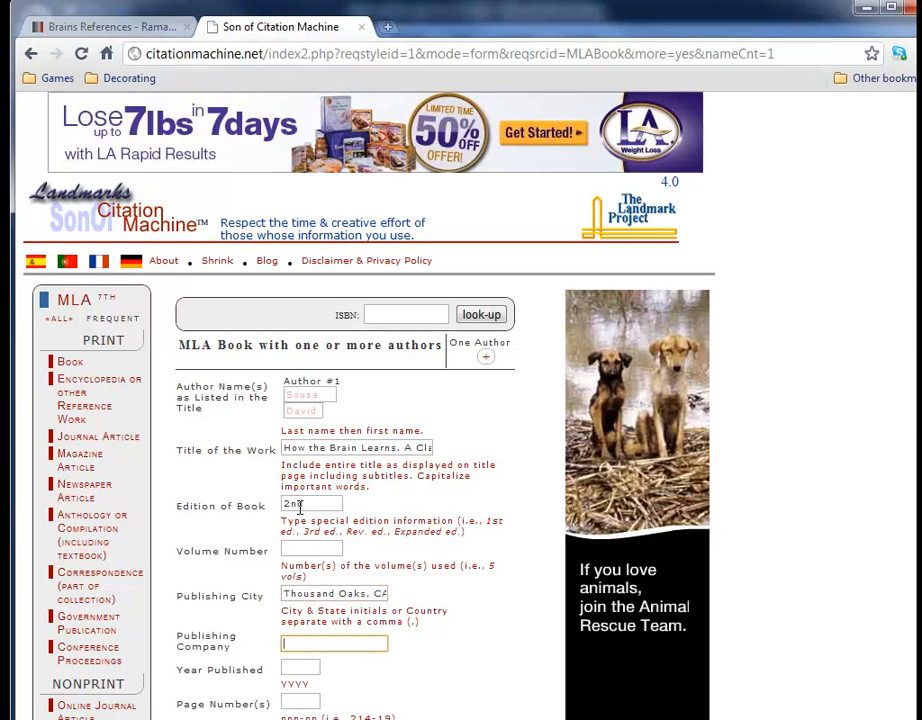
type("Corwin Press, Inc.")
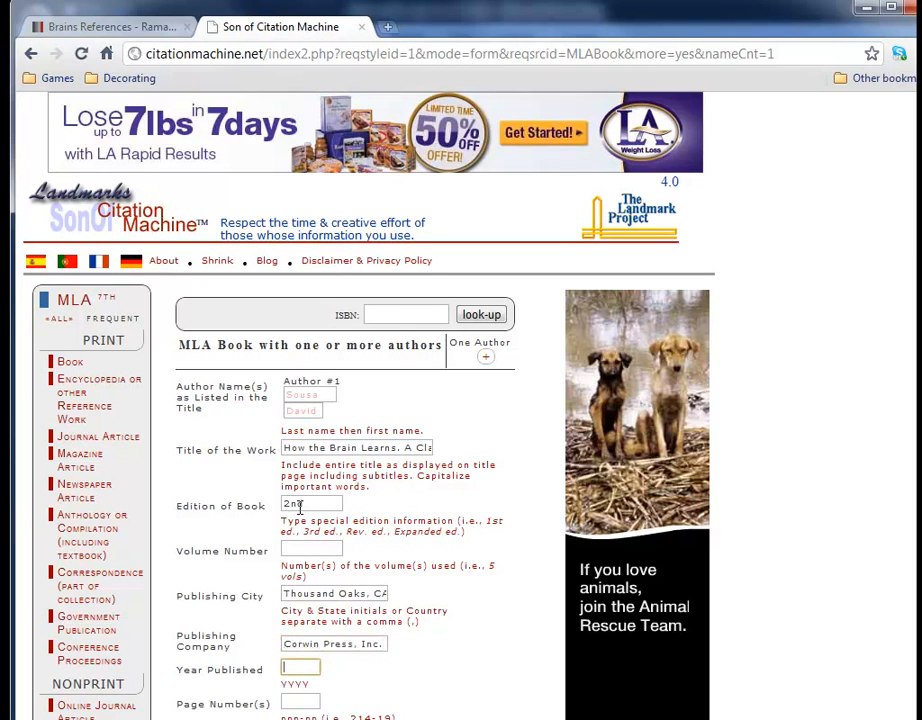
type("2005")
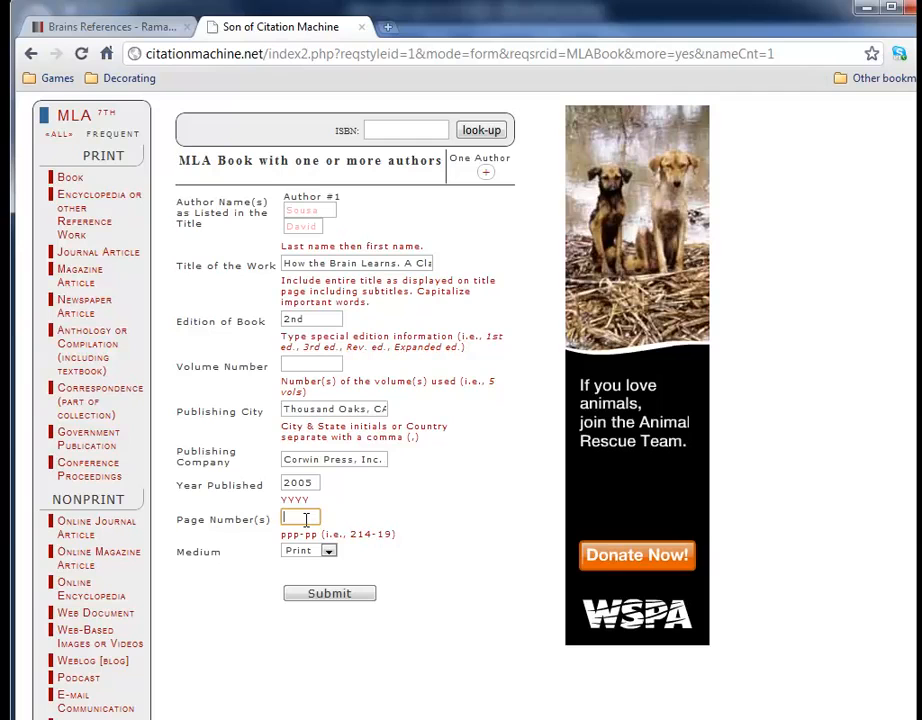
type("8")
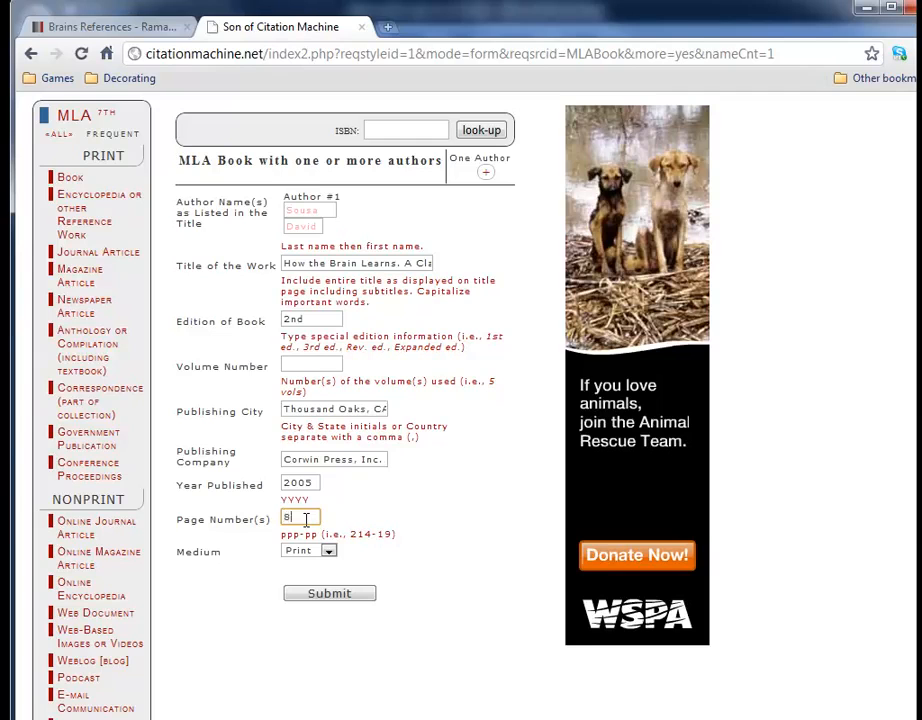
type("8-90")
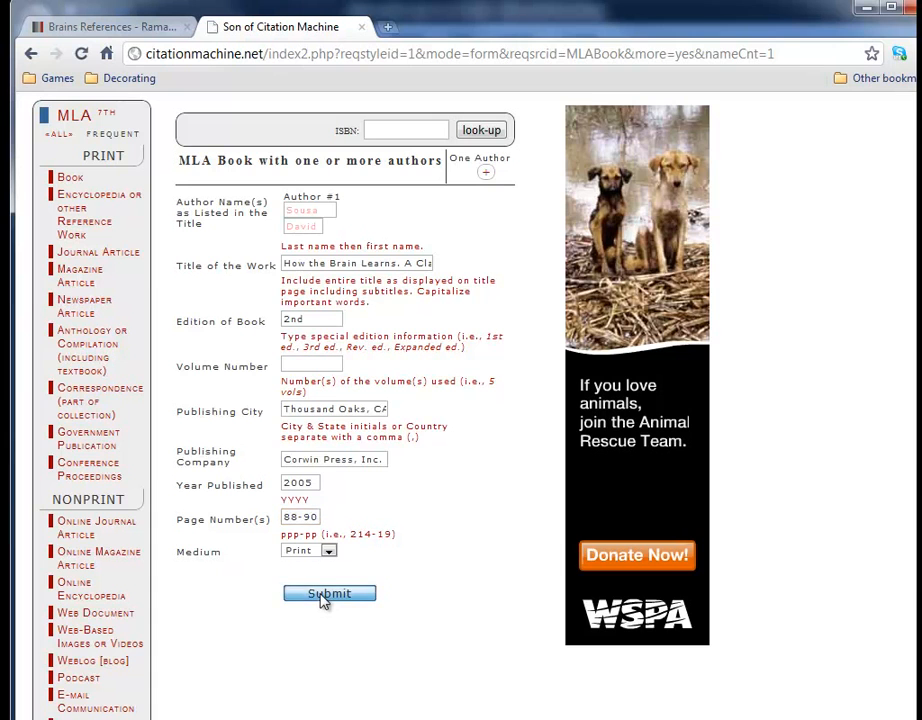
left_click(329, 593)
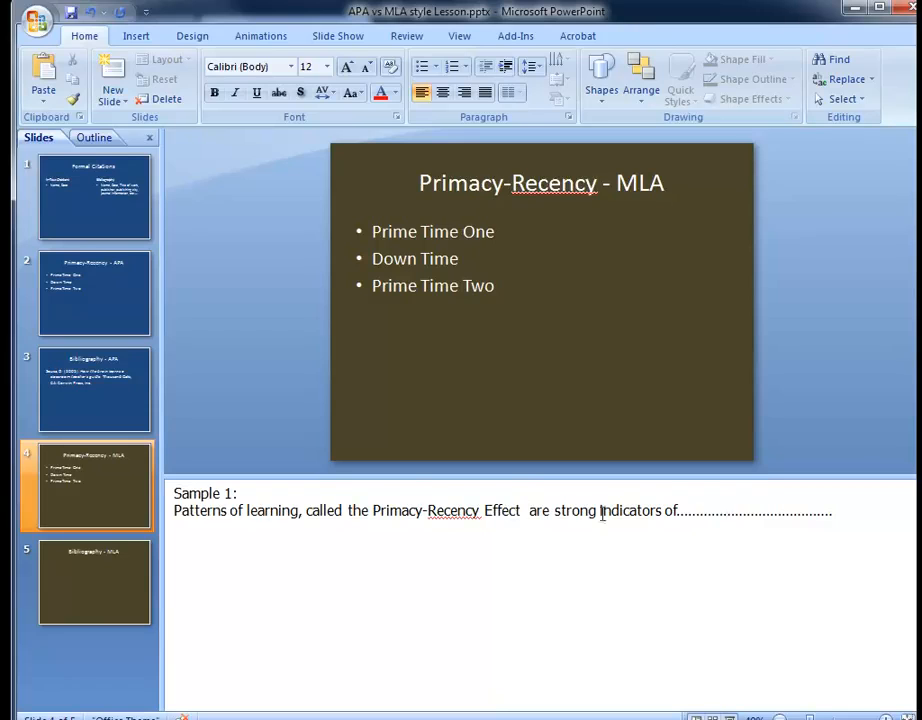
- Type (Sousa 88-90) after 'Primacy-Recency Effect' in slide 4's speaker notes
type("(Sousa 88-90)")
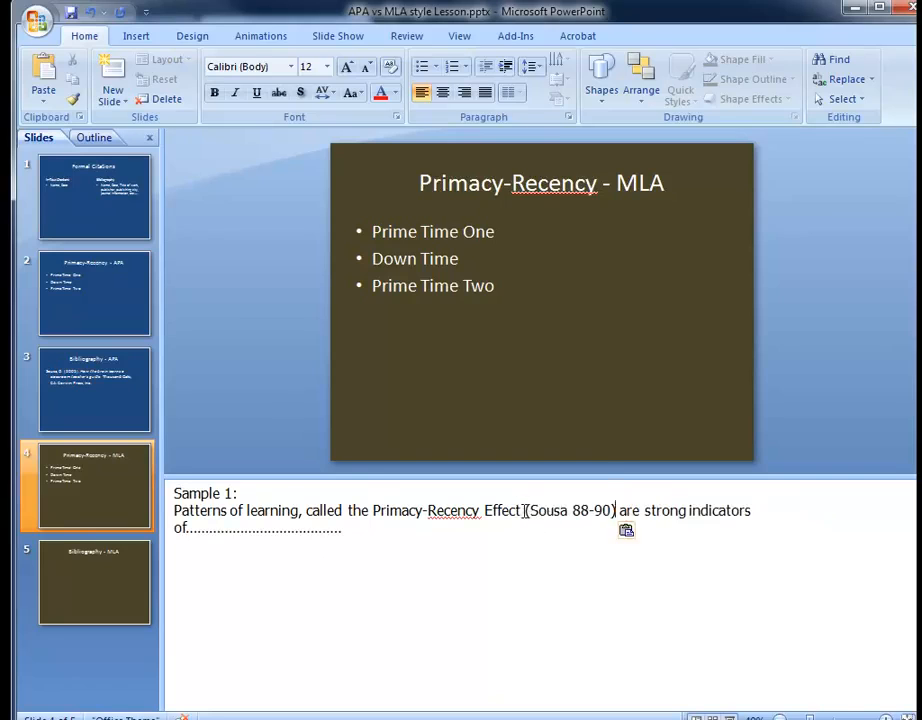
left_click(94, 582)
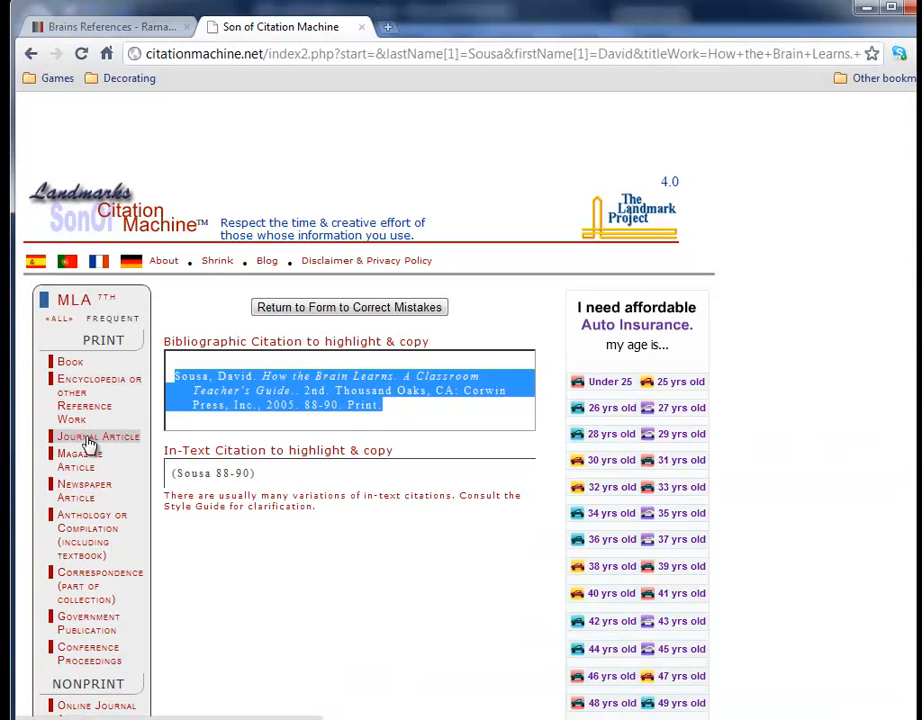
- Open the blank MLA Journal Article form and scroll down to its page footer
left_click(97, 436)
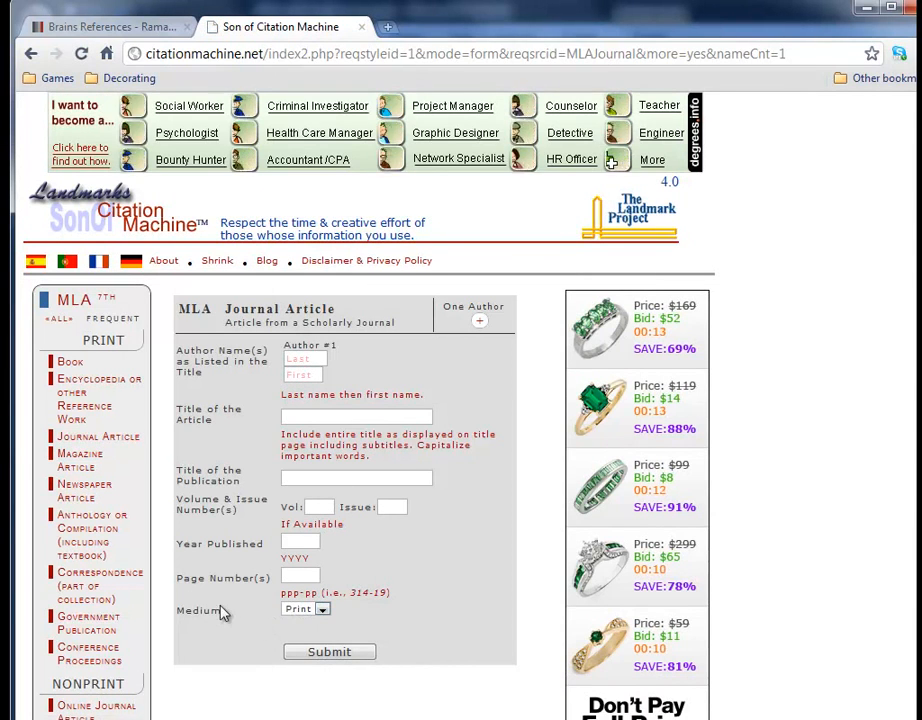
scroll("down", 3)
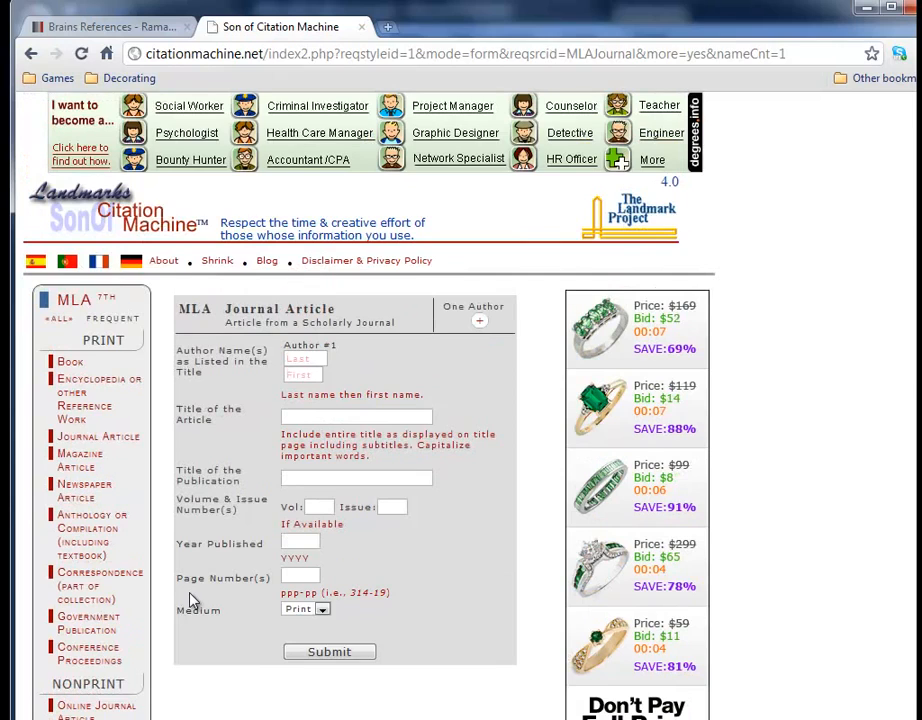
scroll("down", 3)
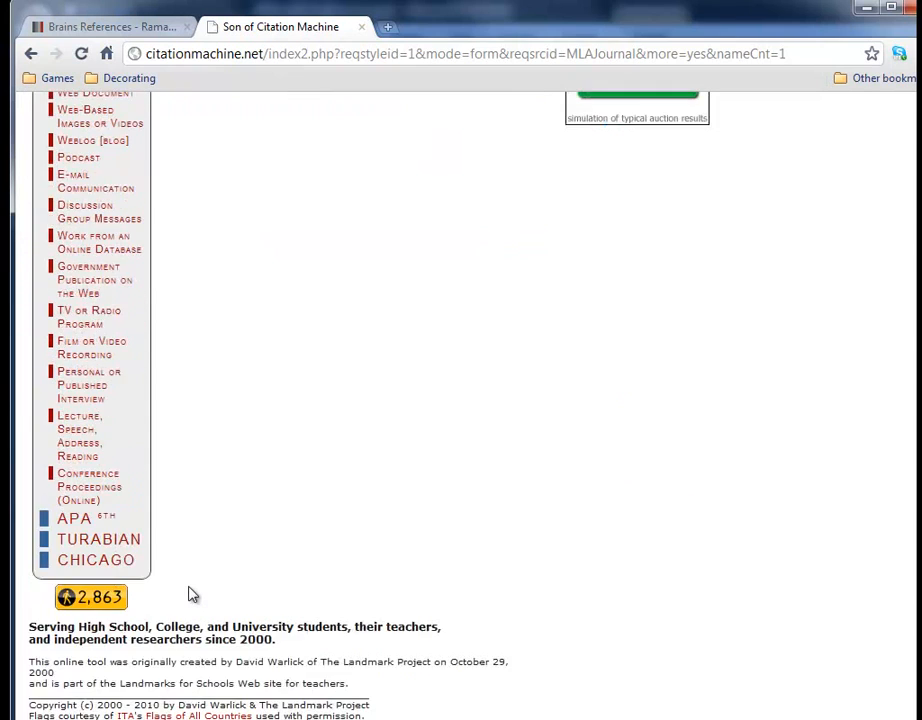
- Switch to APA 6th style and browse the Web Page and conference proceedings forms
left_click(98, 539)
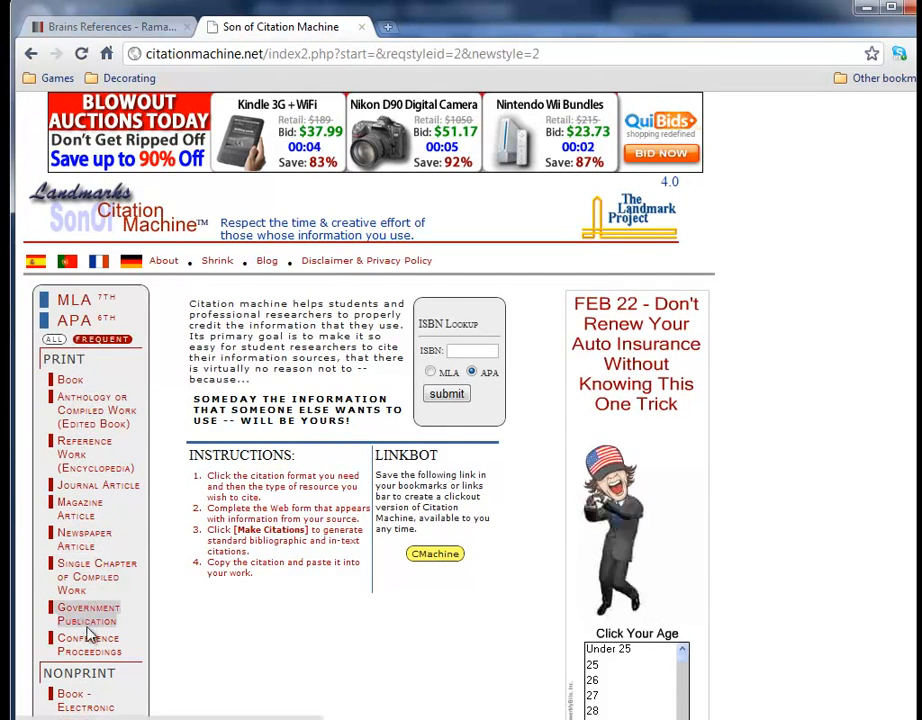
scroll("down", 3)
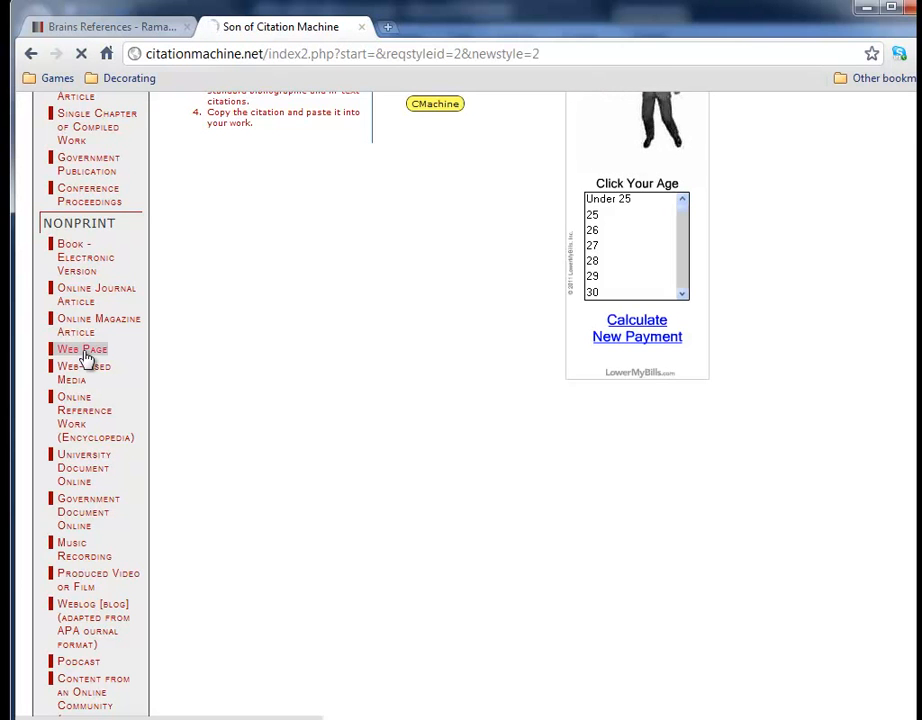
left_click(82, 348)
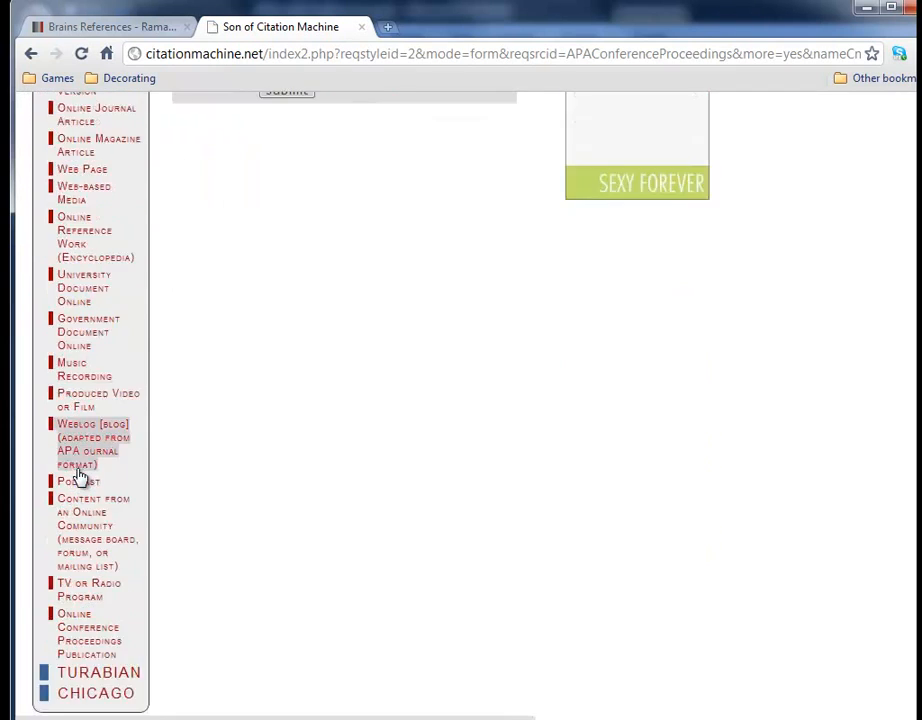
mouse_move(90, 635)
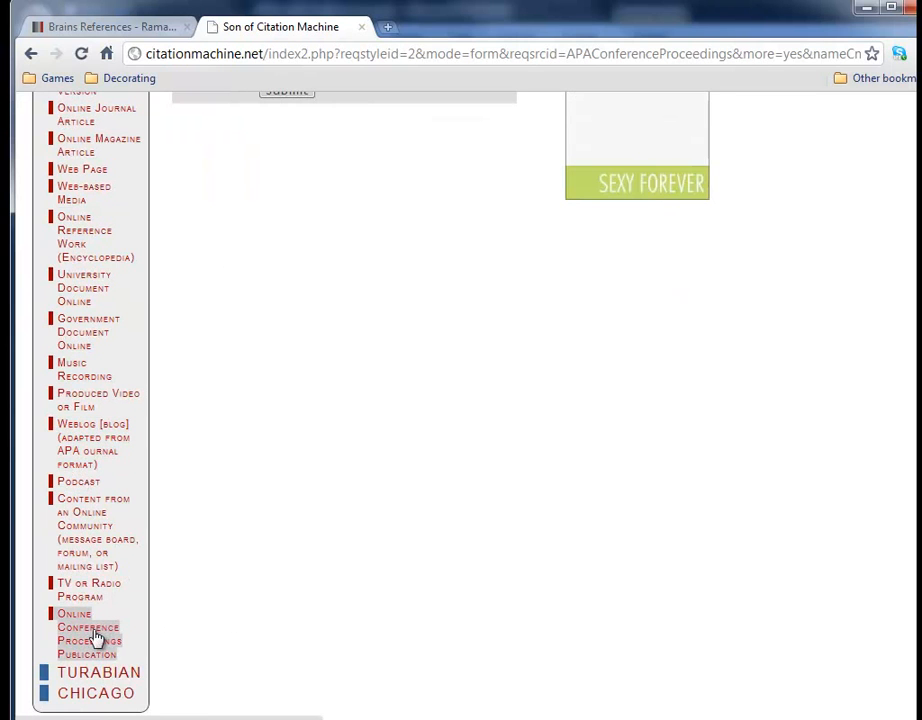
left_click(88, 633)
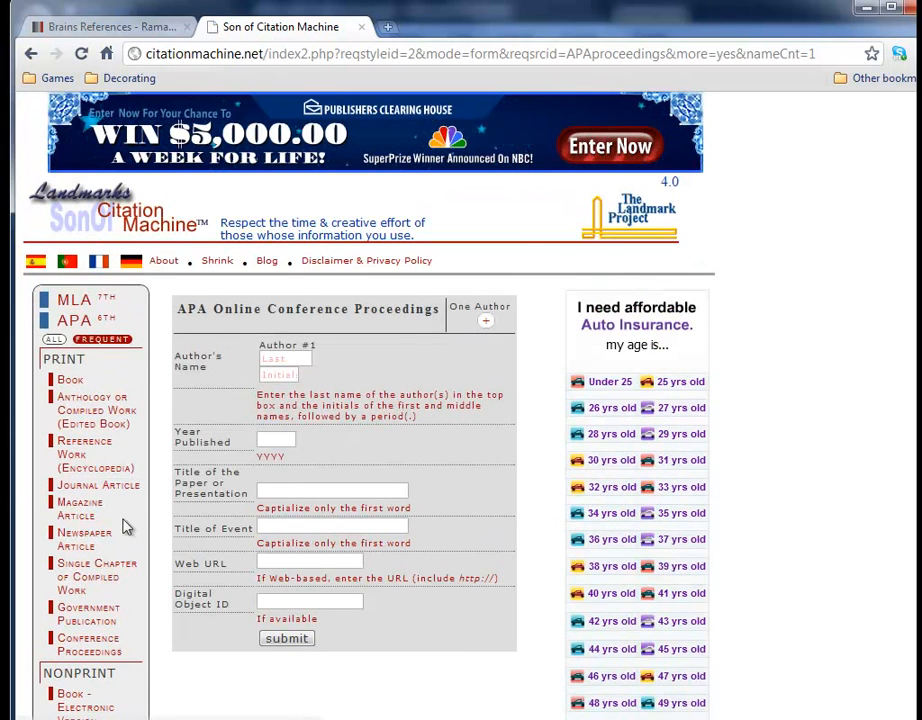
mouse_move(95, 576)
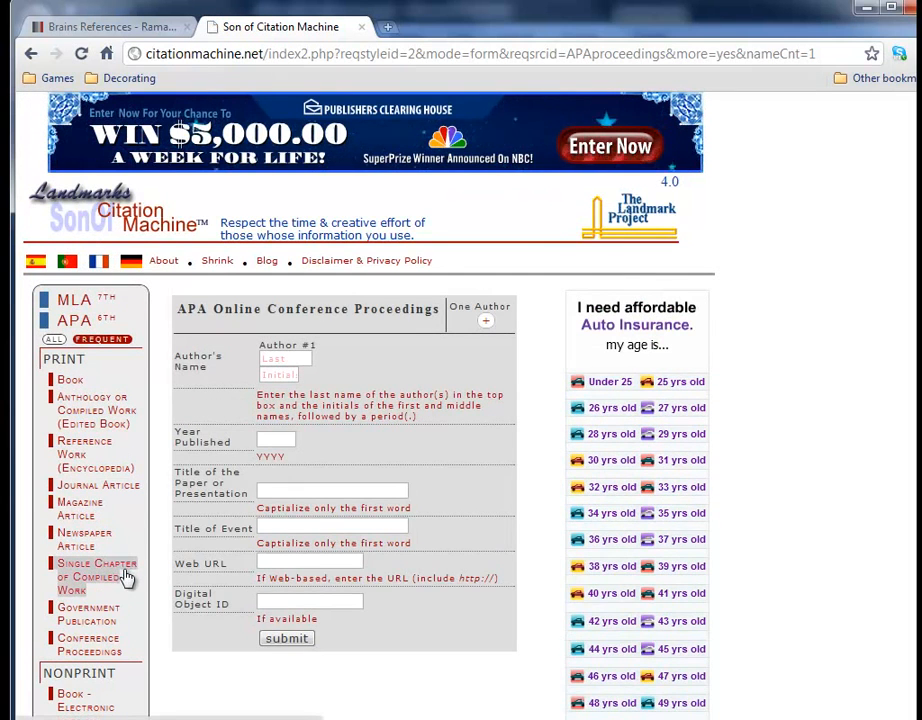
- On the APA Web Page form, keep Photographer as contributor role and select the title field
scroll("down", 3)
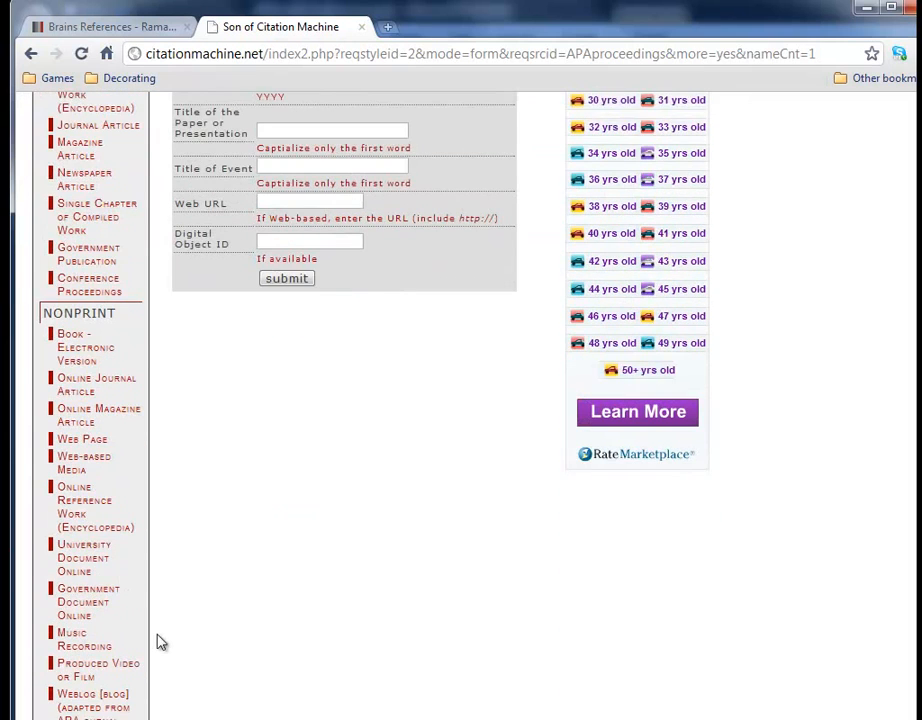
scroll("down", 3)
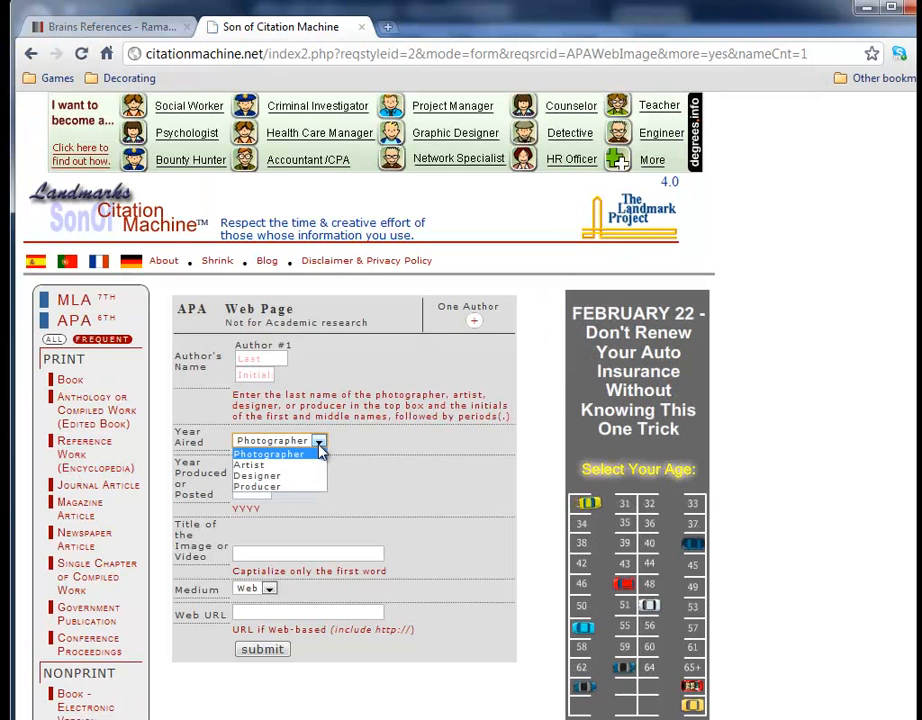
left_click(272, 440)
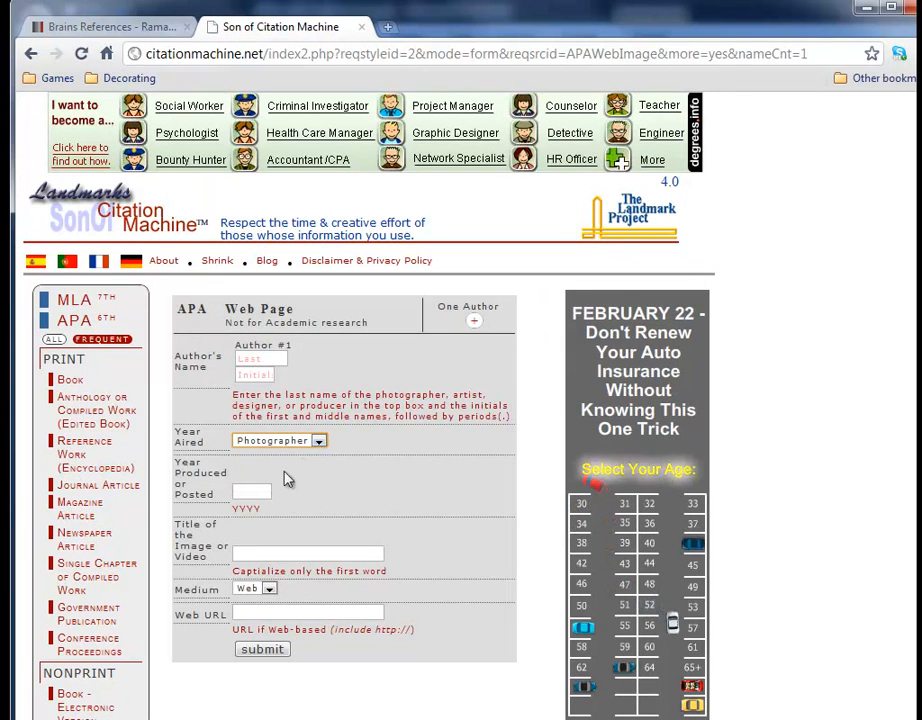
left_click(308, 553)
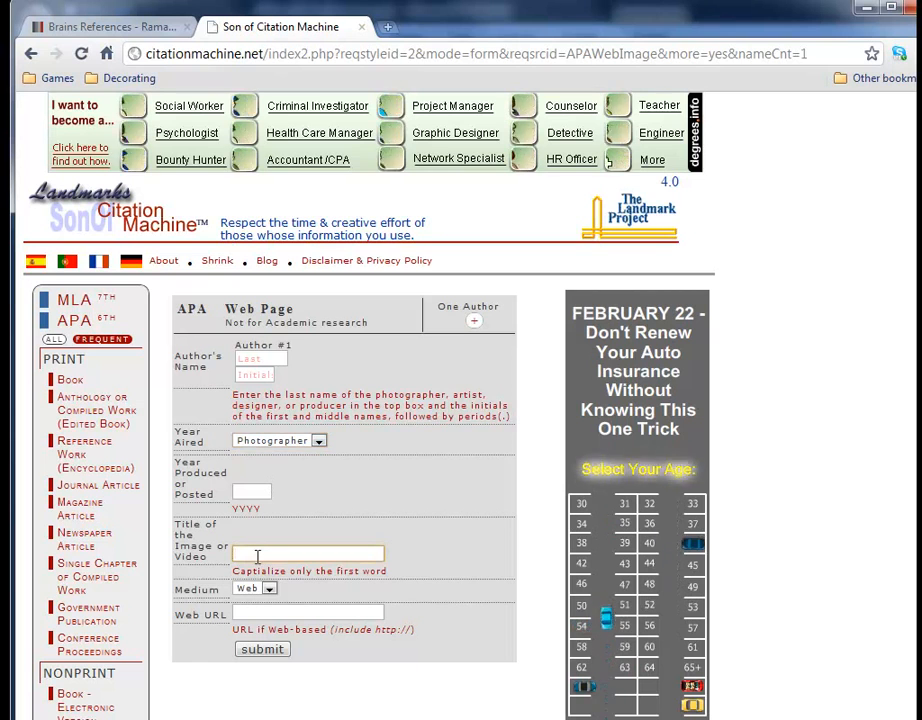